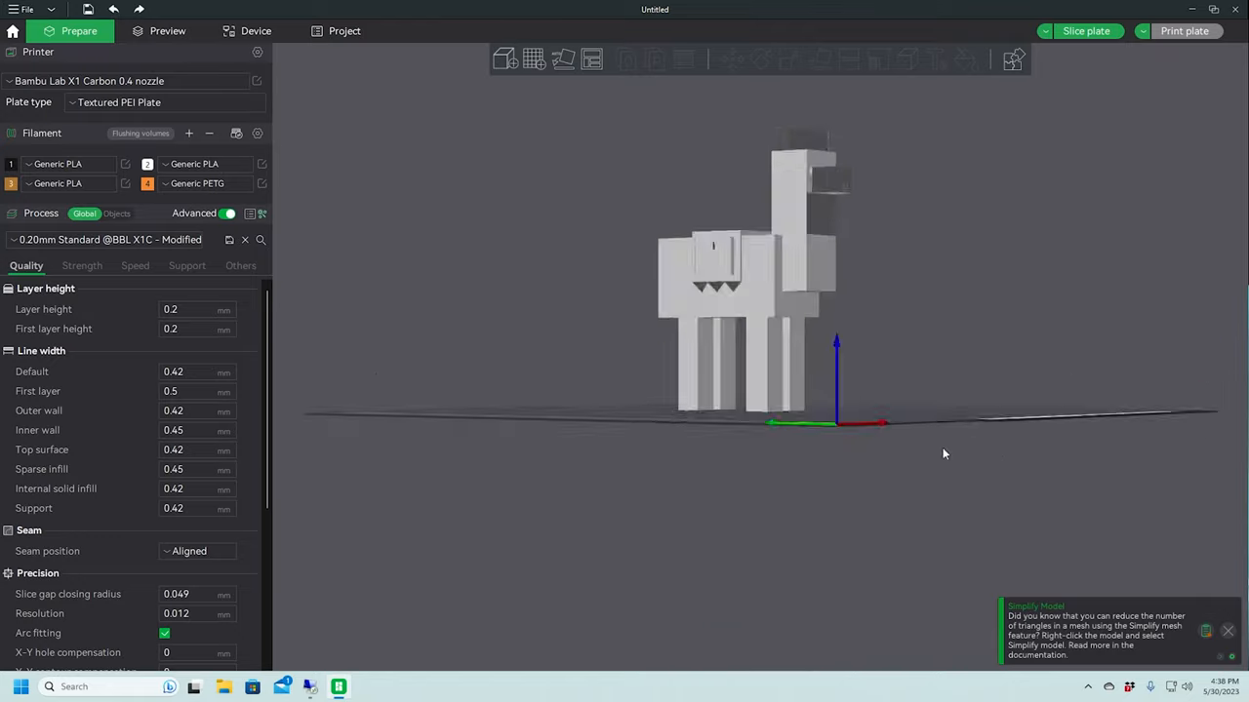
Enable supports for the llama, restricted to build-plate-only supports
{"action": "left_click_drag", "start_coordinate": [943, 454], "coordinate": [845, 479]}
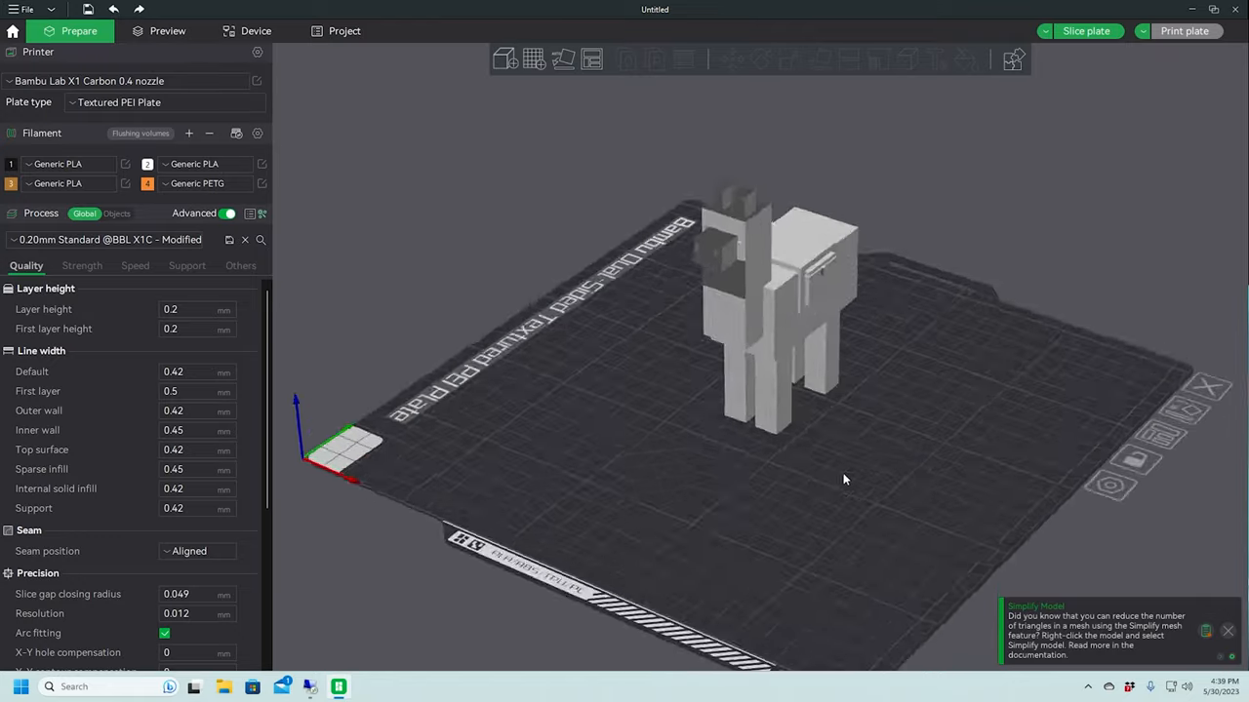
{"action": "left_click_drag", "start_coordinate": [845, 479], "coordinate": [686, 450]}
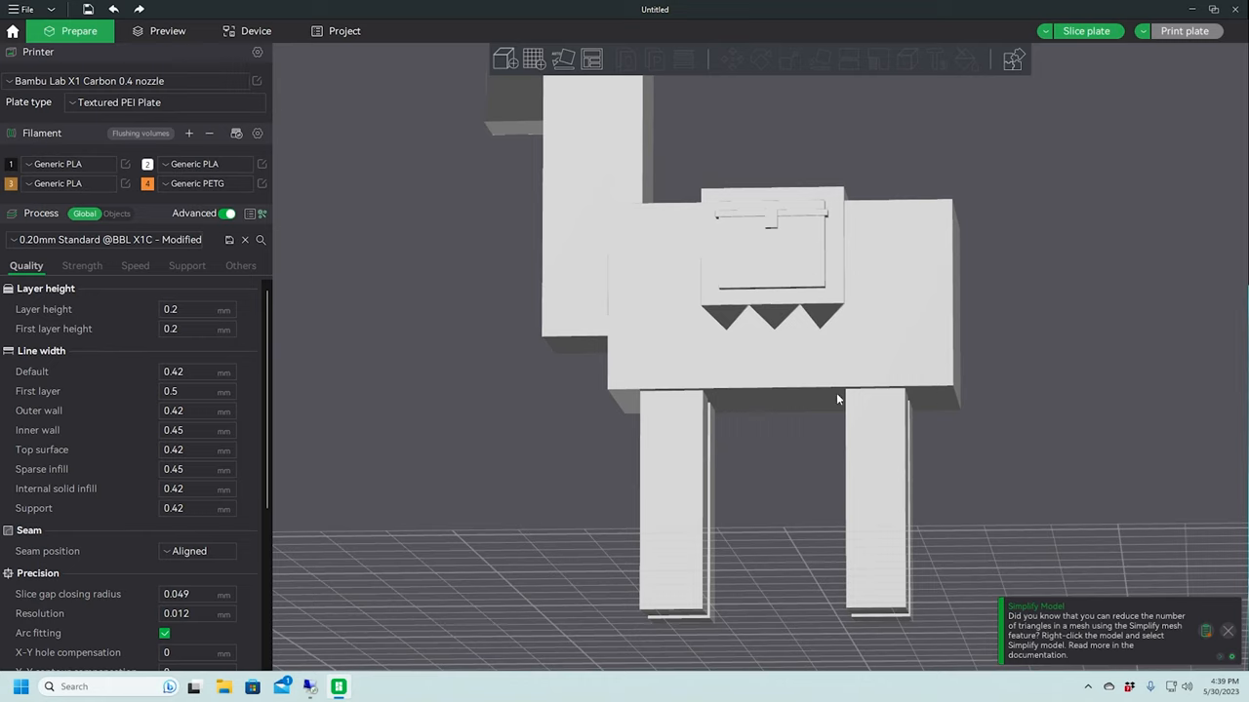
{"action": "mouse_move", "coordinate": [825, 402]}
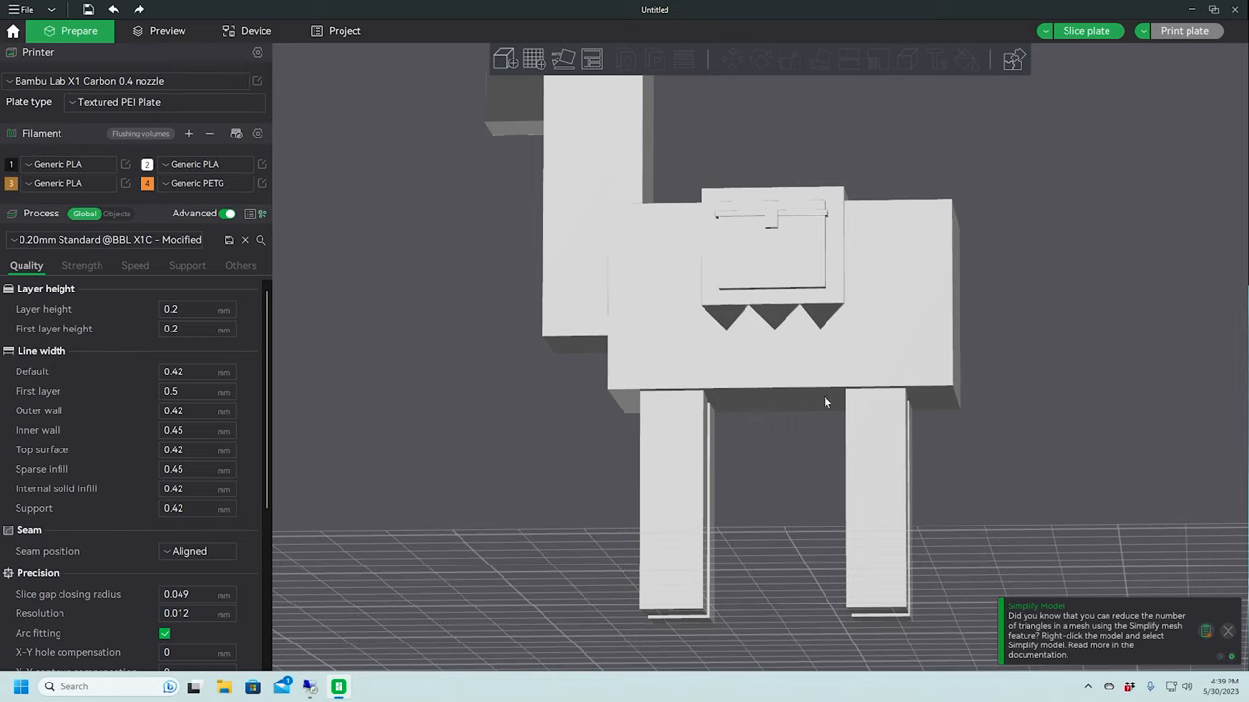
{"action": "mouse_move", "coordinate": [847, 415]}
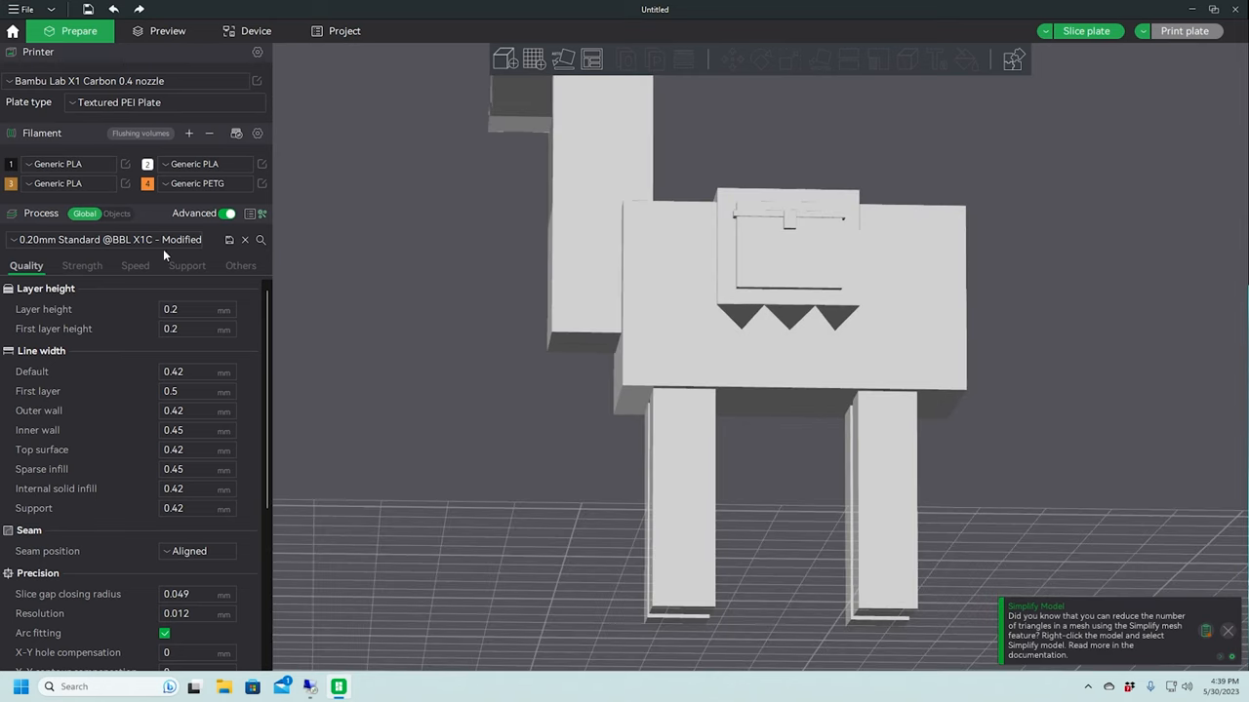
{"action": "left_click", "coordinate": [185, 266]}
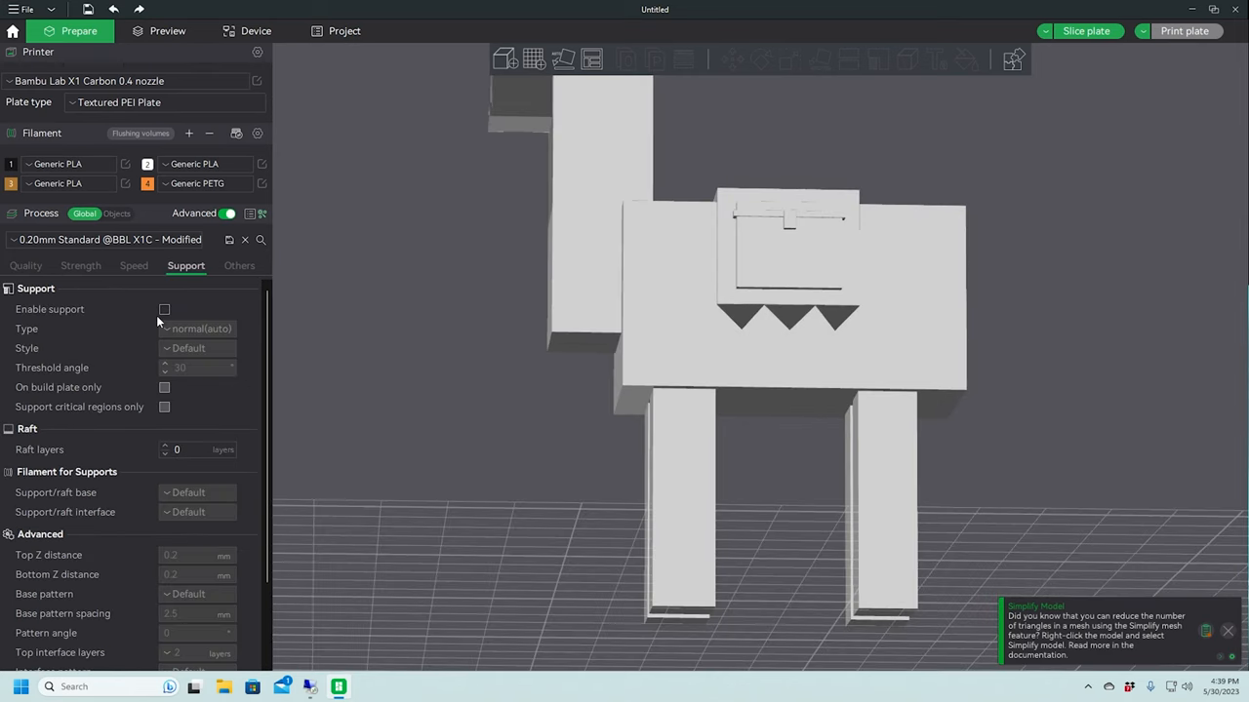
{"action": "left_click", "coordinate": [164, 310]}
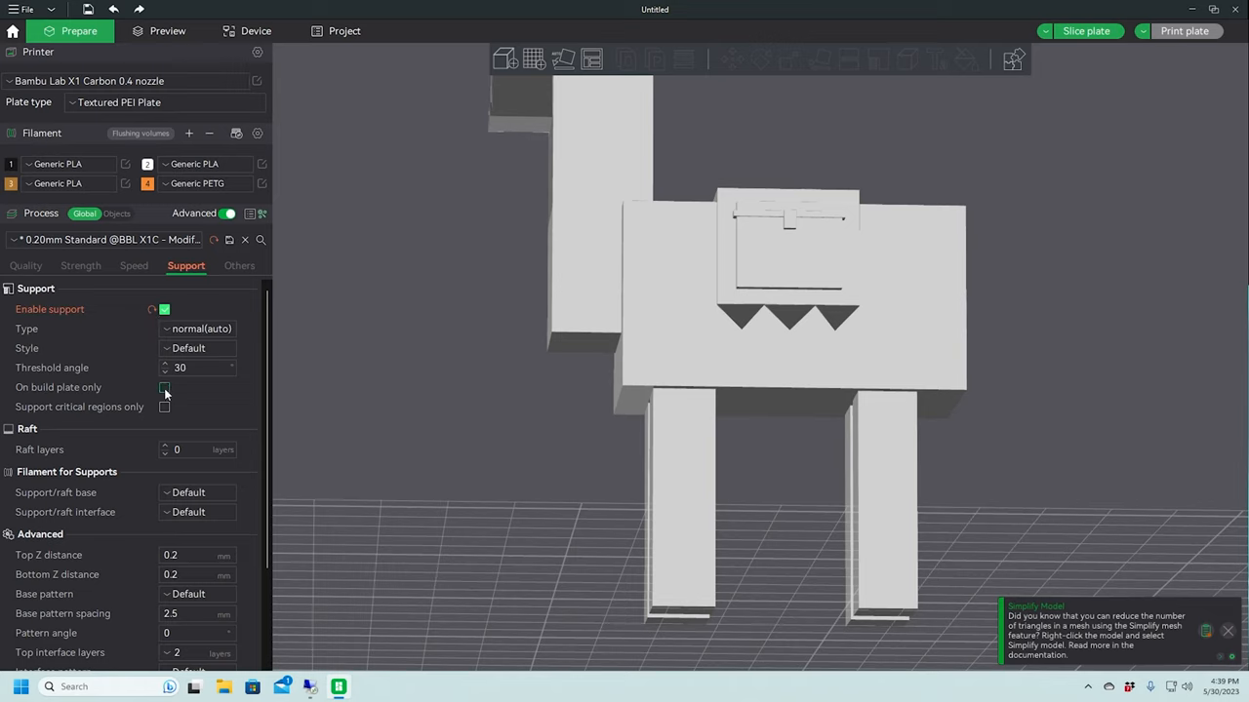
{"action": "left_click", "coordinate": [164, 389]}
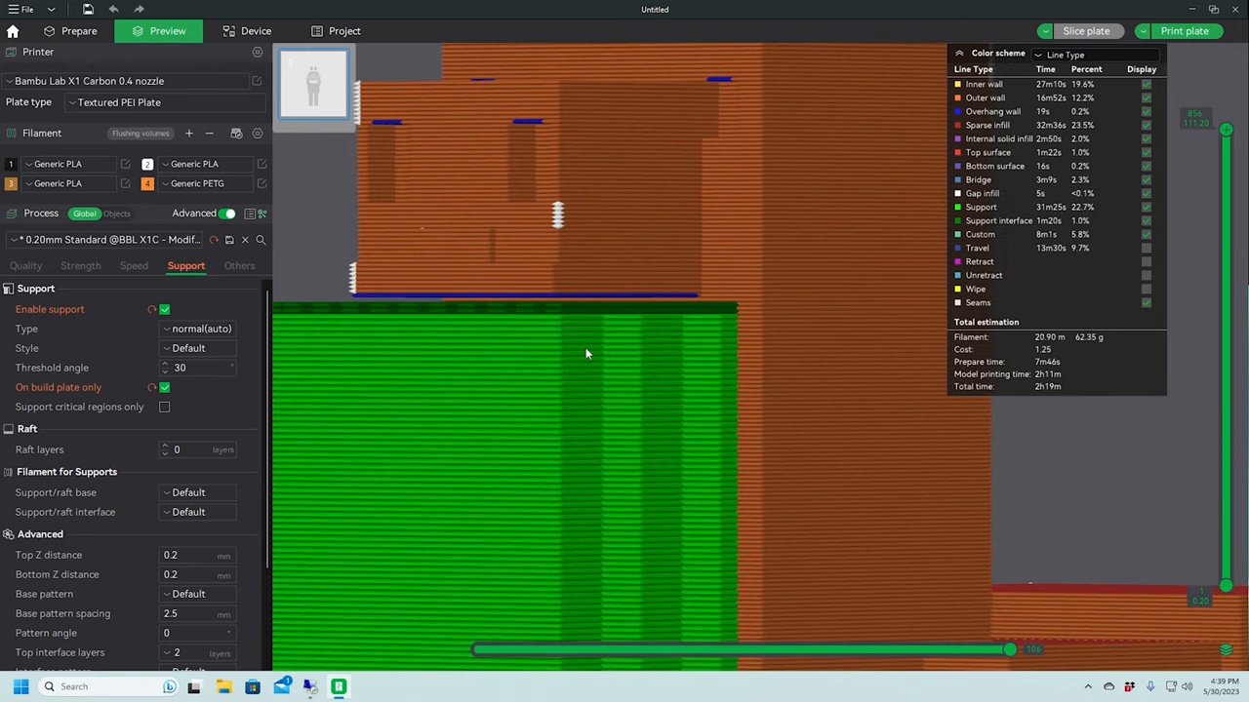
{"action": "mouse_move", "coordinate": [388, 311]}
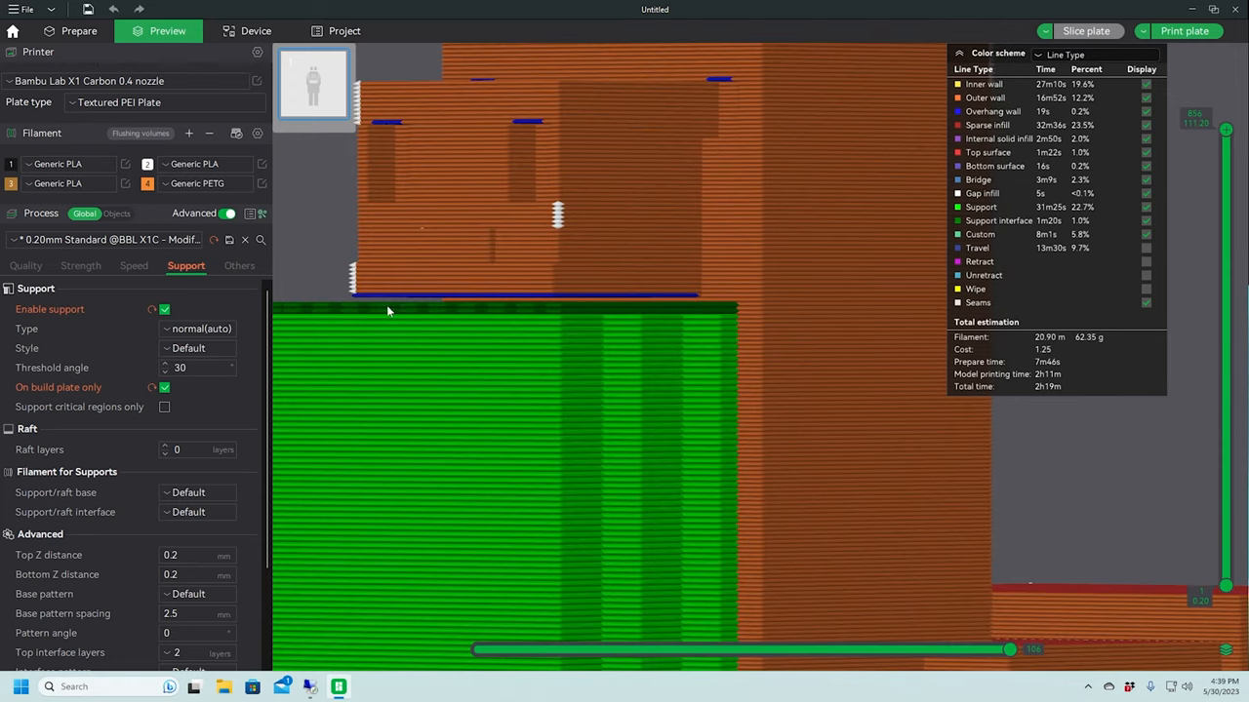
{"action": "mouse_move", "coordinate": [406, 299]}
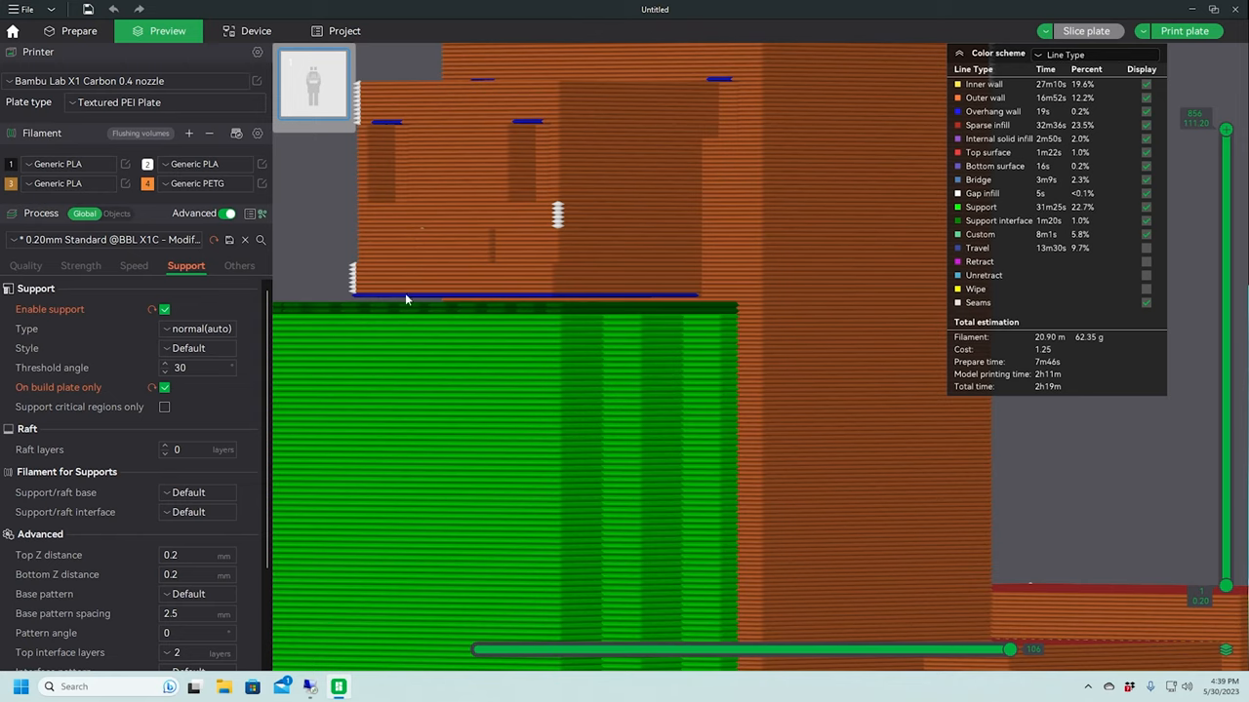
{"action": "mouse_move", "coordinate": [492, 311]}
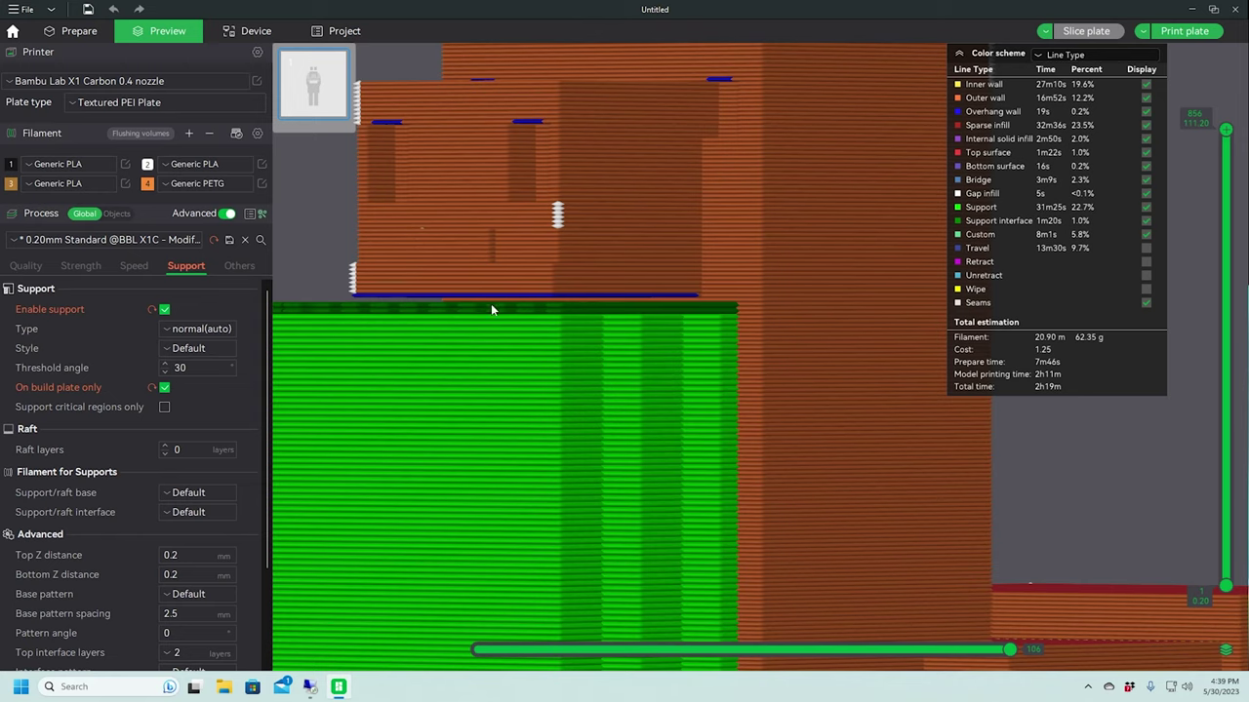
{"action": "mouse_move", "coordinate": [541, 375]}
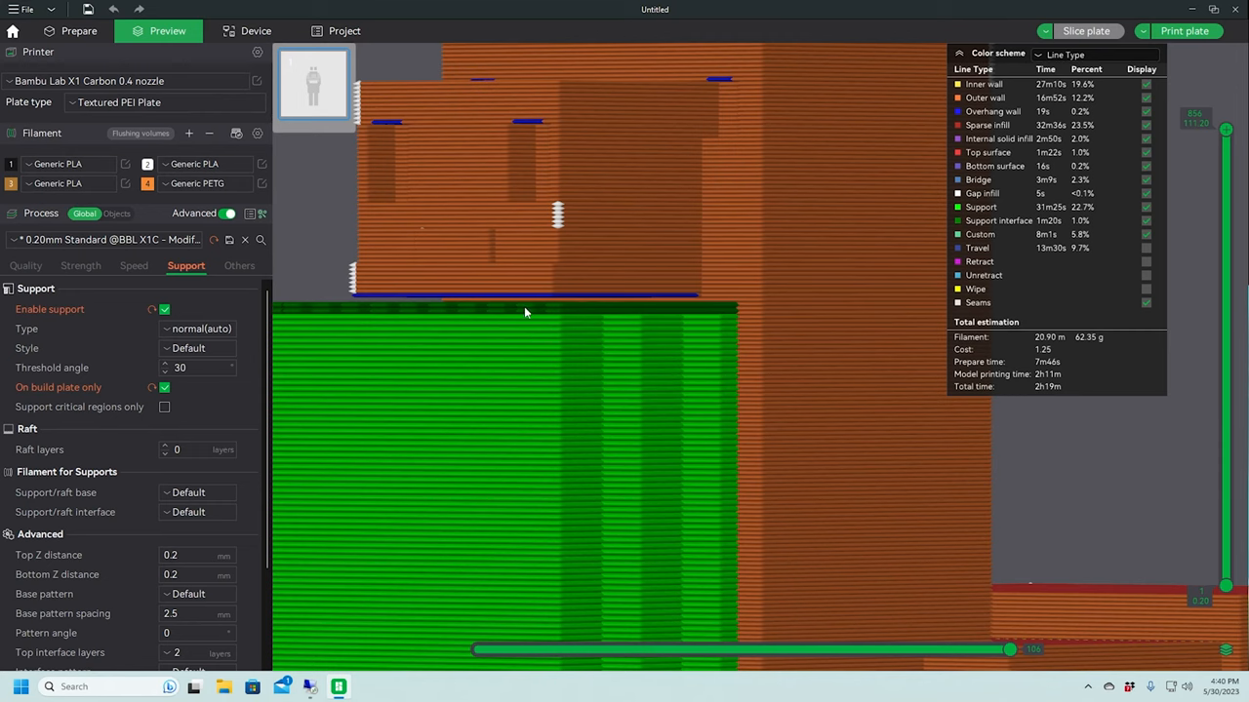
{"action": "mouse_move", "coordinate": [498, 316]}
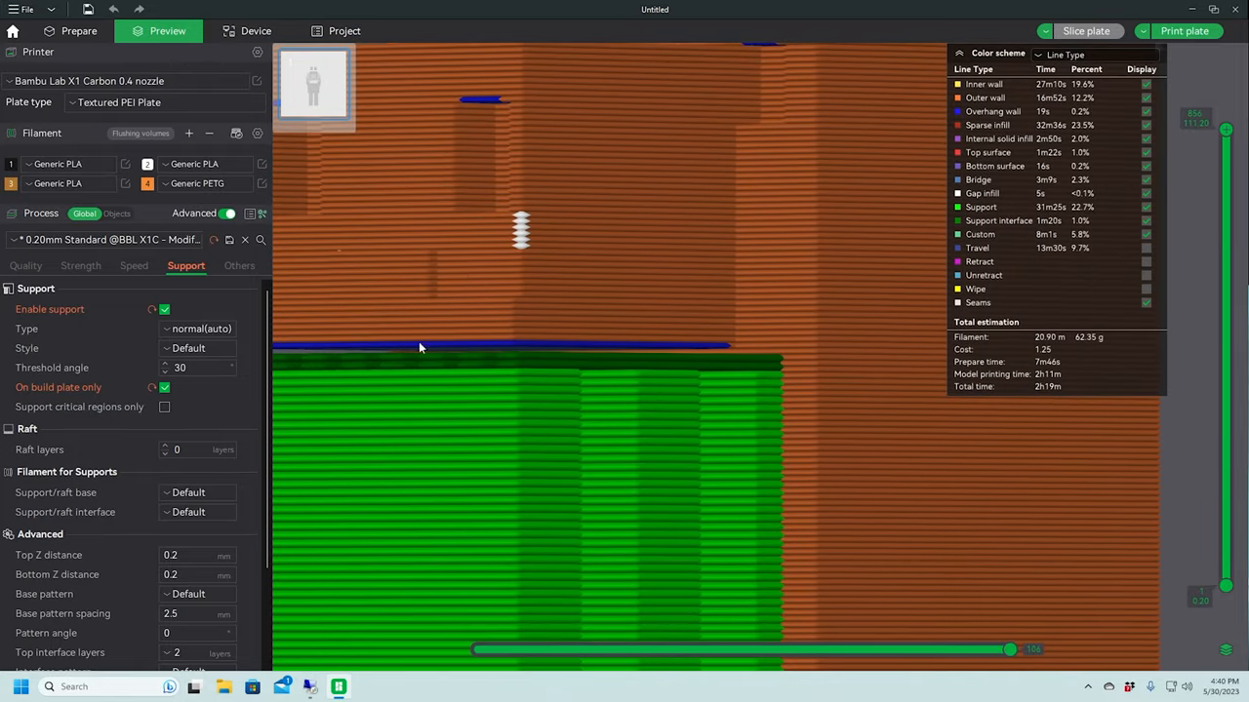
{"action": "mouse_move", "coordinate": [440, 349]}
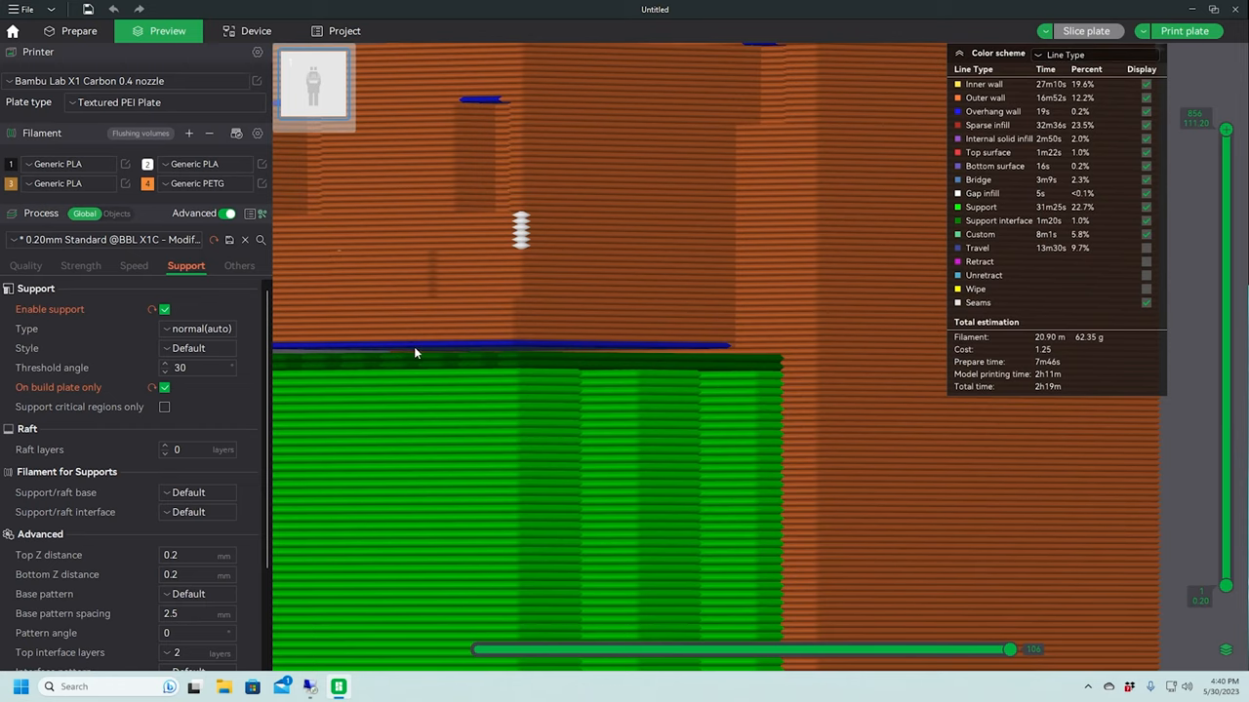
{"action": "mouse_move", "coordinate": [431, 355]}
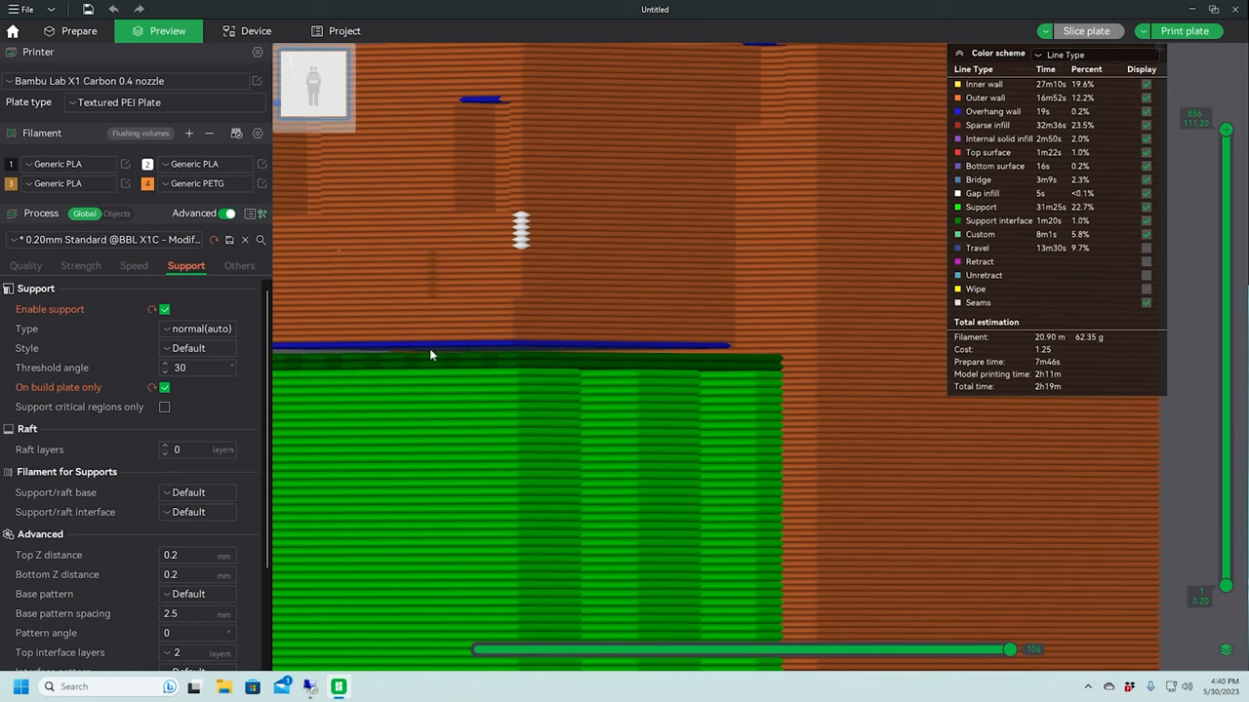
{"action": "mouse_move", "coordinate": [453, 360]}
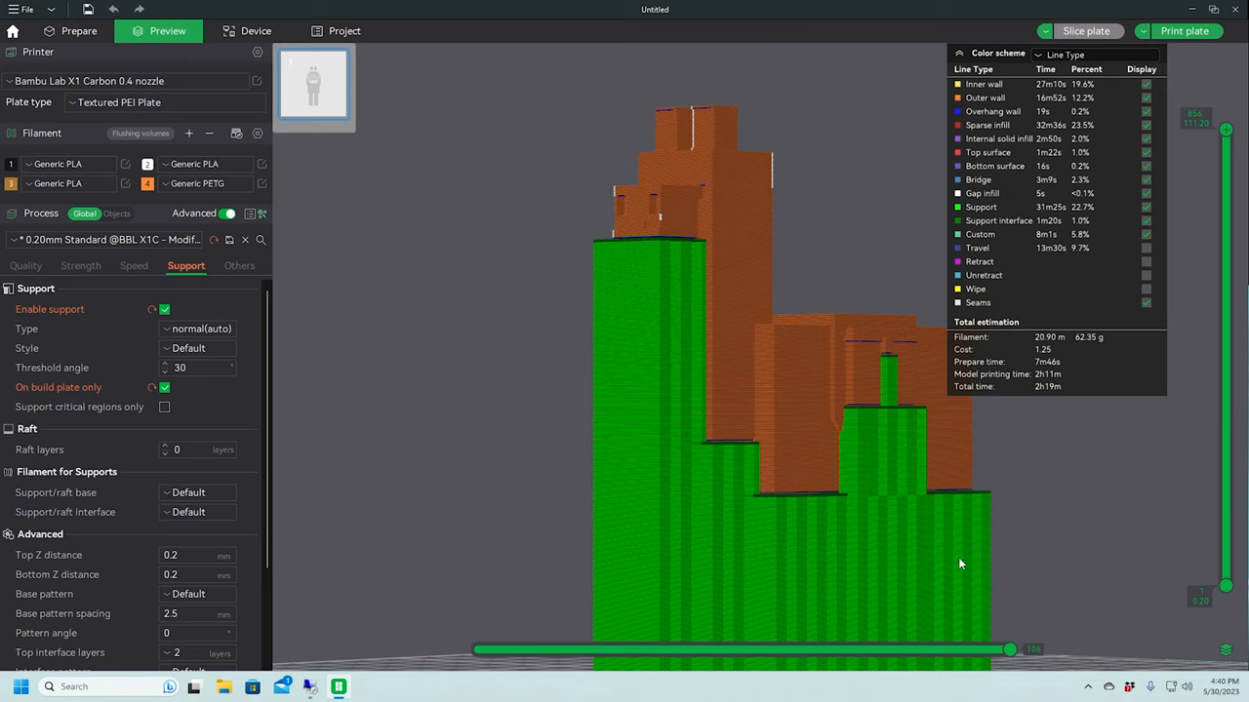
{"action": "mouse_move", "coordinate": [876, 561]}
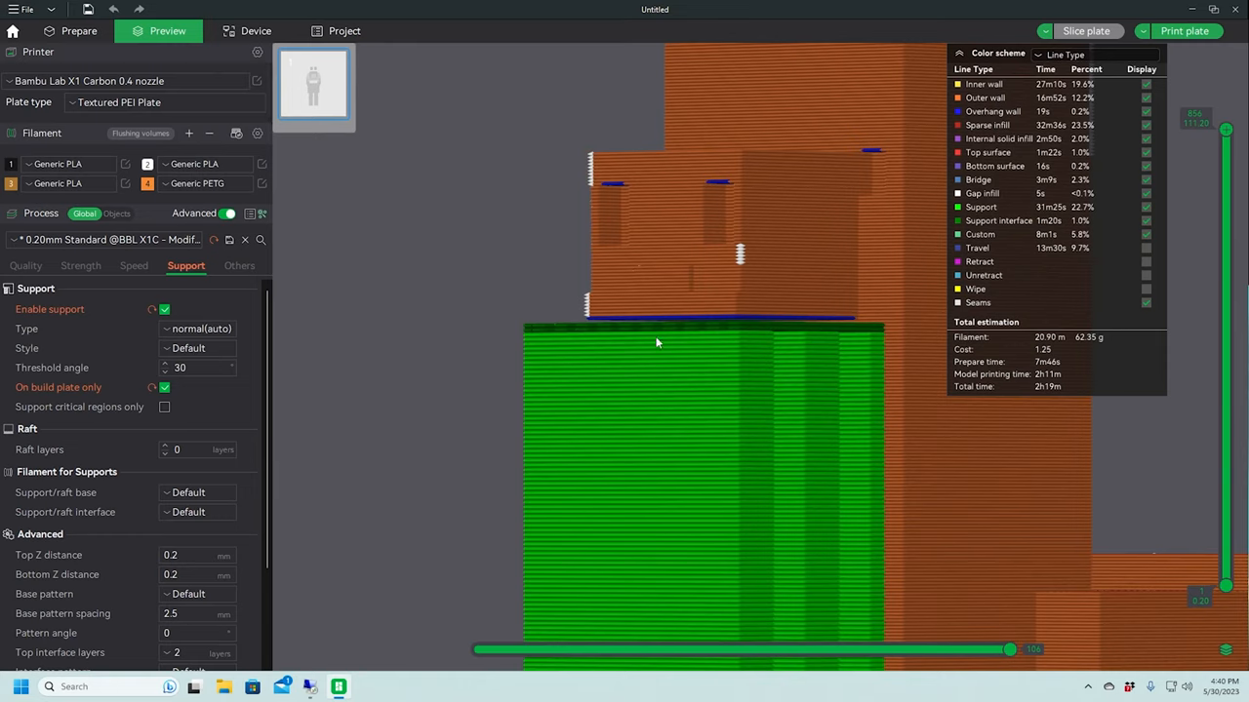
{"action": "mouse_move", "coordinate": [699, 338]}
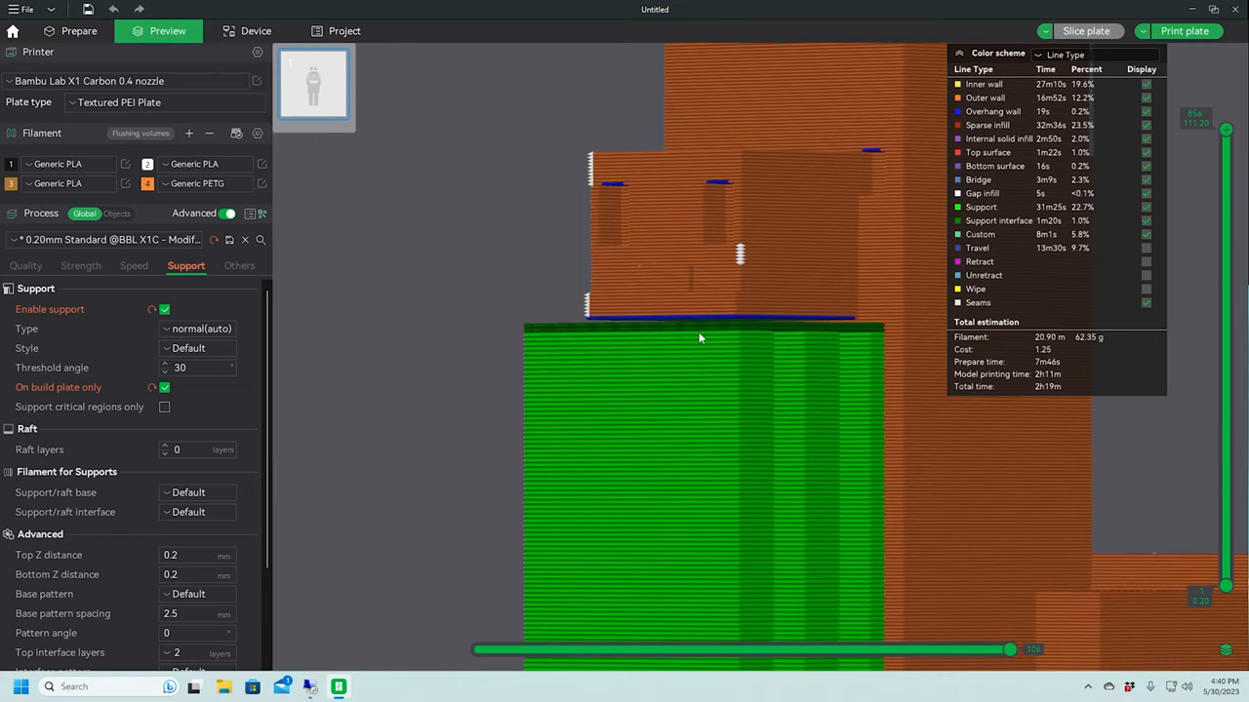
{"action": "mouse_move", "coordinate": [733, 357]}
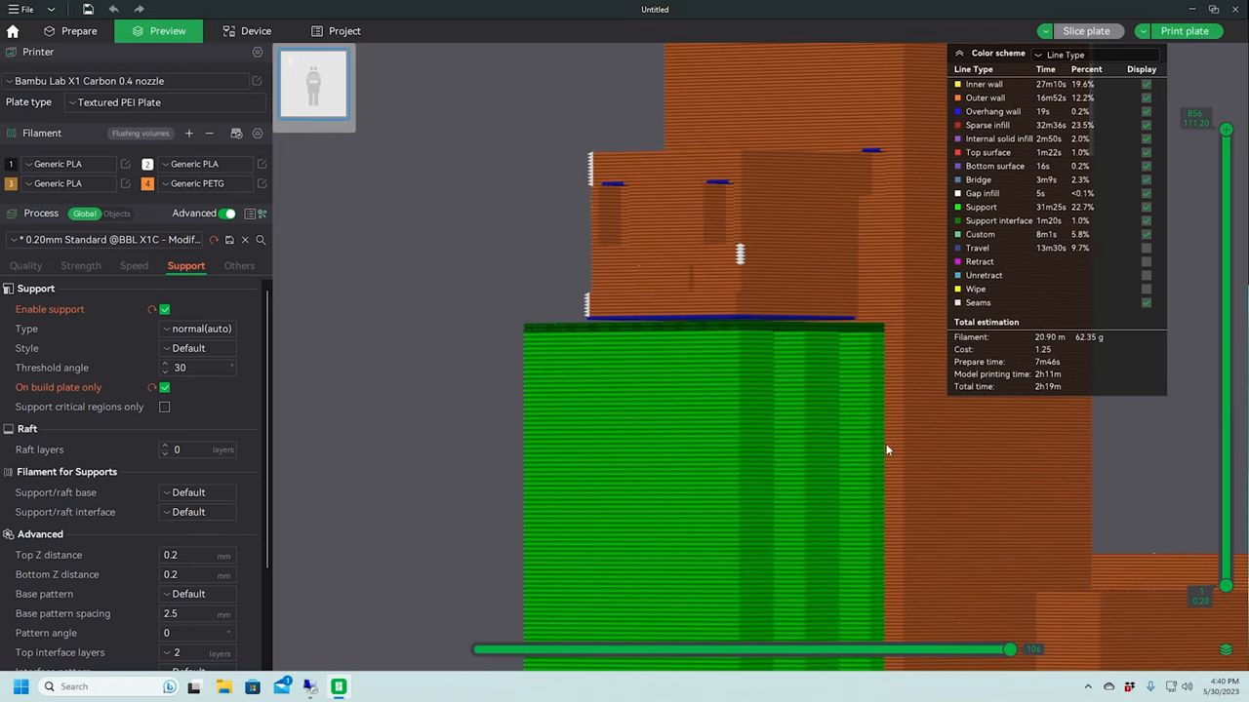
{"action": "mouse_move", "coordinate": [820, 416]}
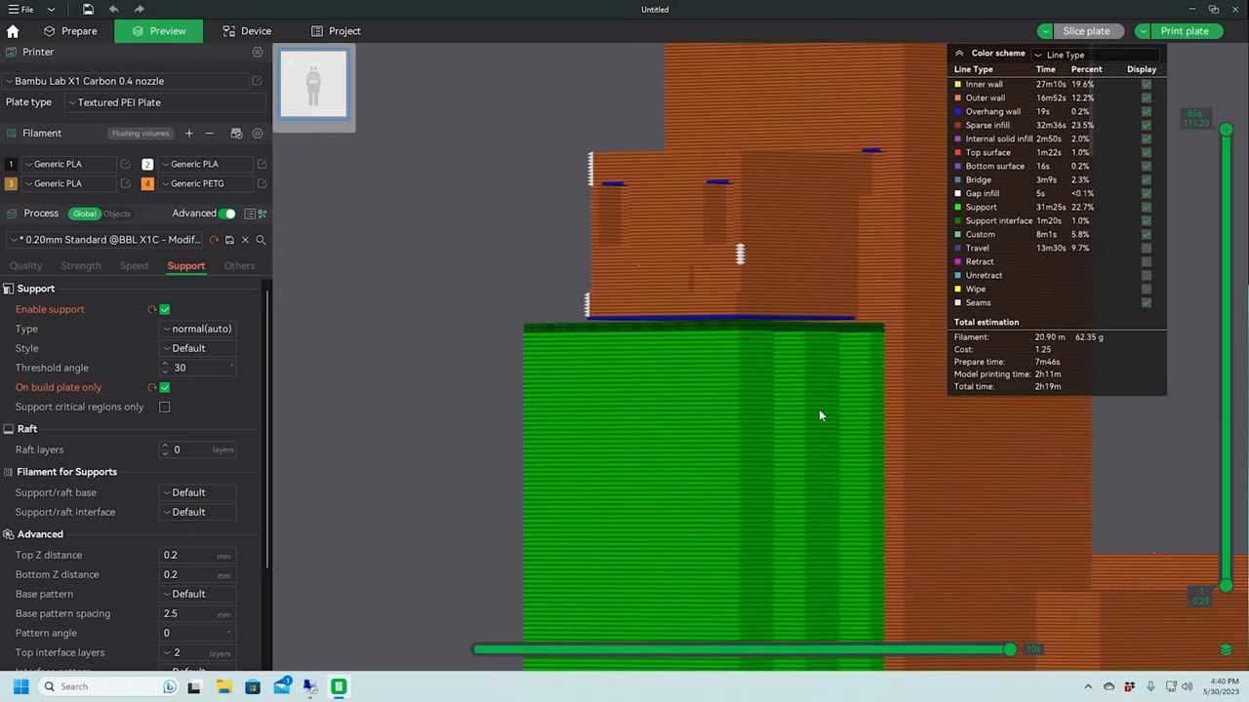
{"action": "mouse_move", "coordinate": [681, 398]}
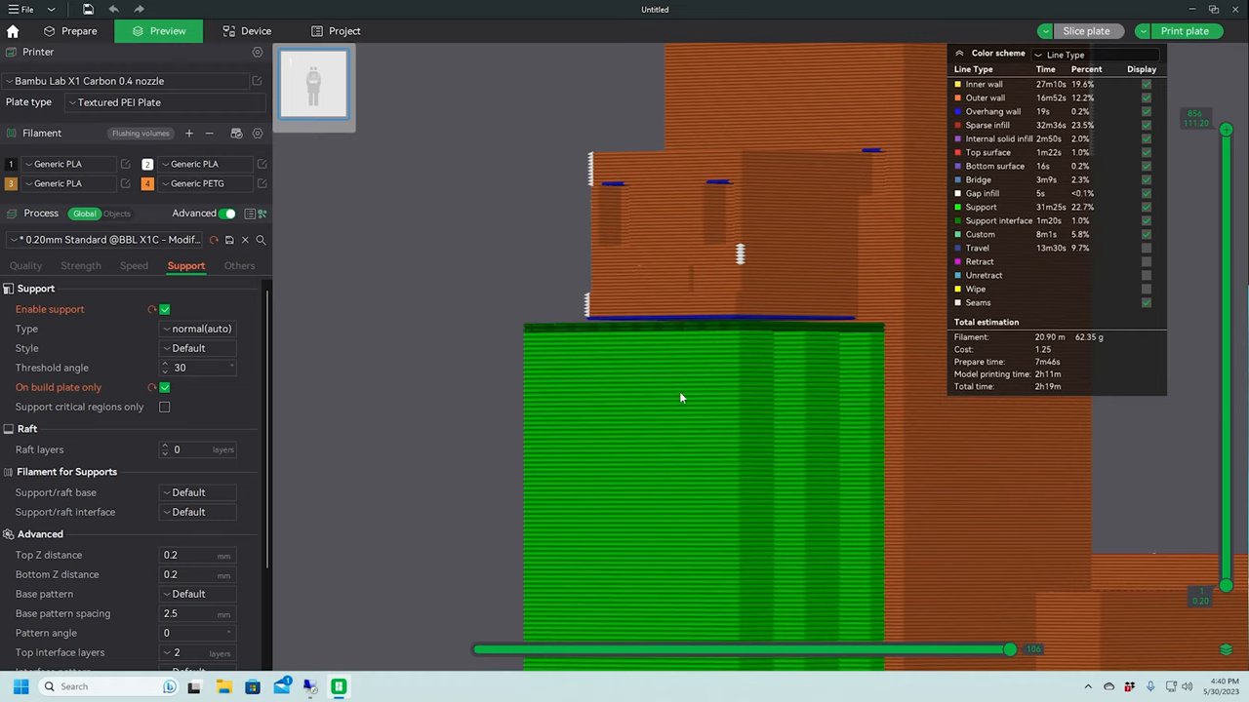
{"action": "mouse_move", "coordinate": [733, 351]}
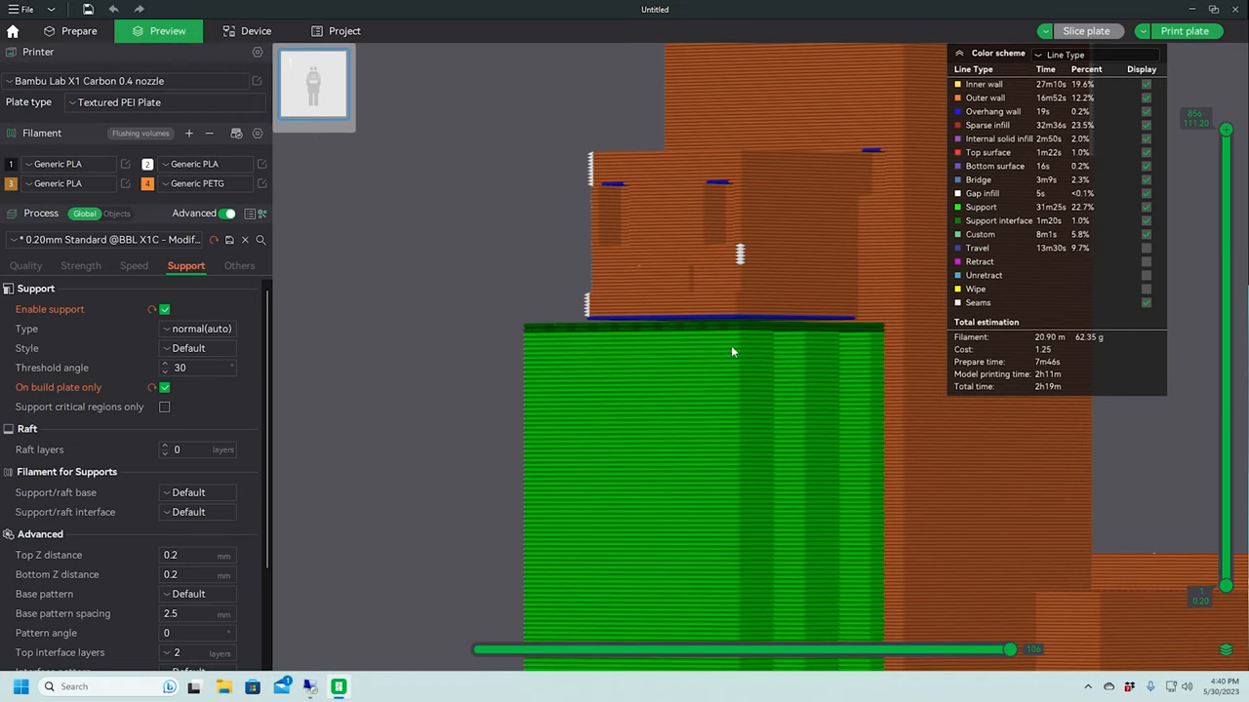
{"action": "mouse_move", "coordinate": [313, 394]}
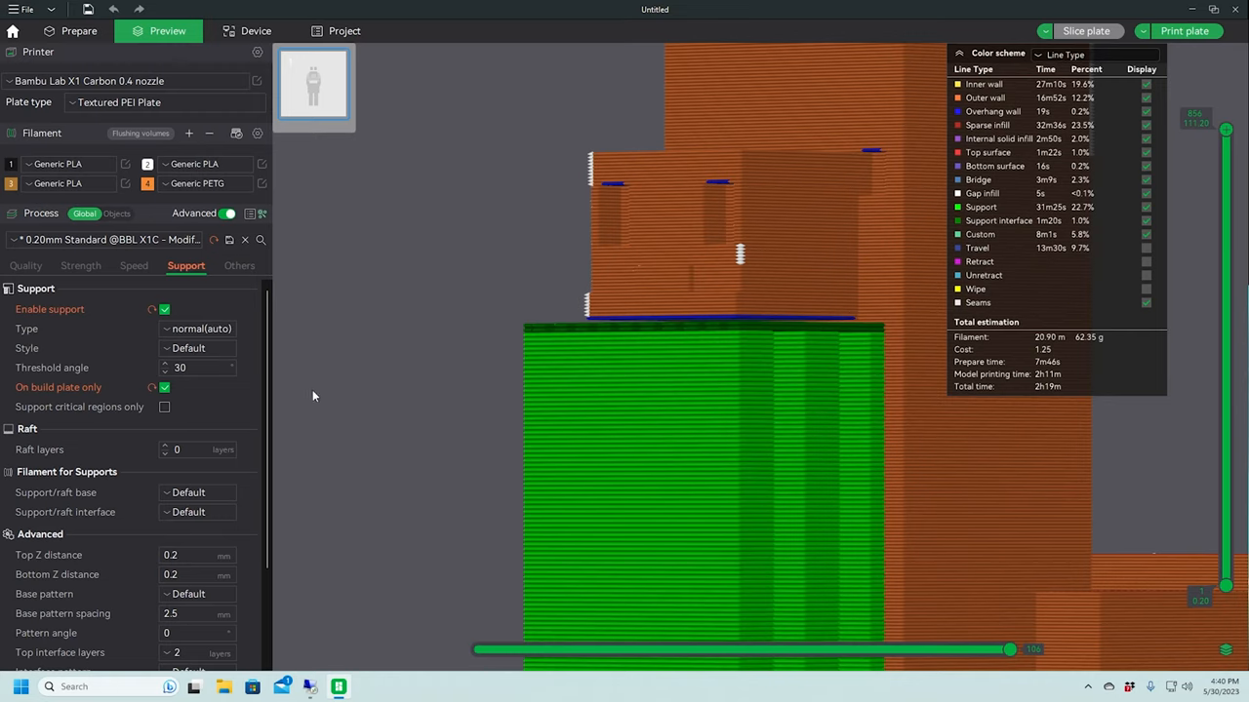
Set the support Top Z distance and Top interface spacing both to 0
{"action": "left_click", "coordinate": [190, 575]}
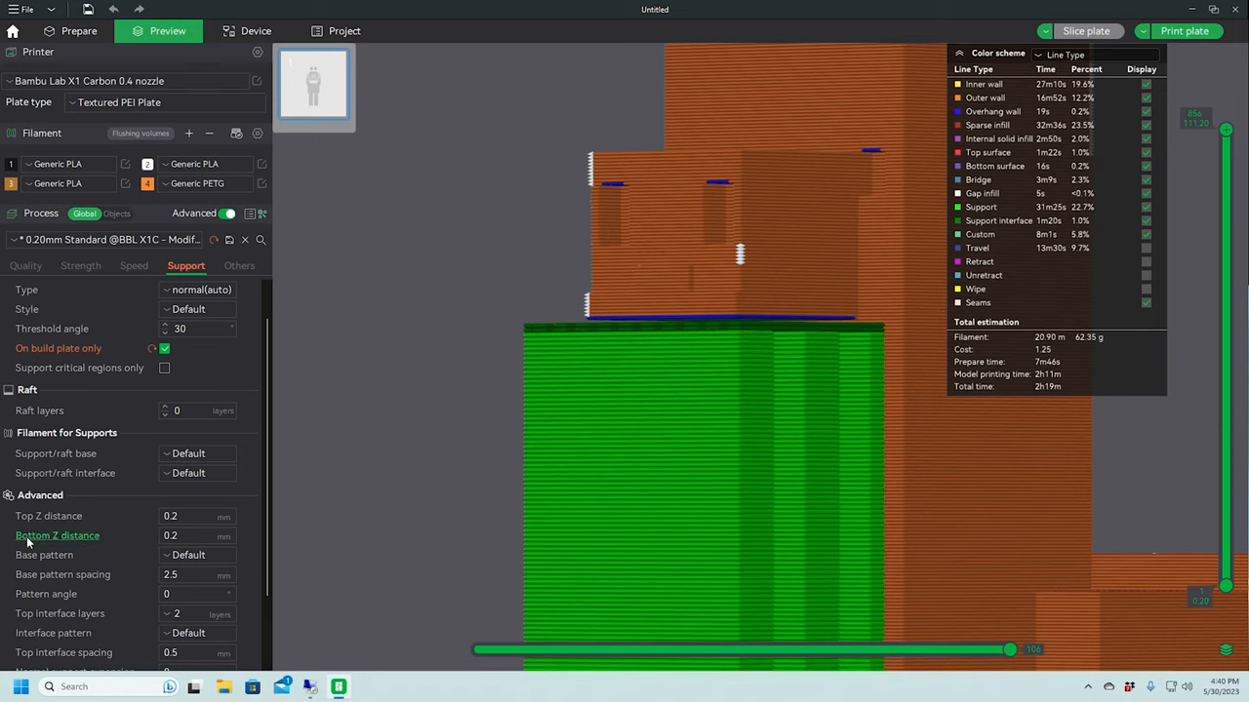
{"action": "mouse_move", "coordinate": [56, 536]}
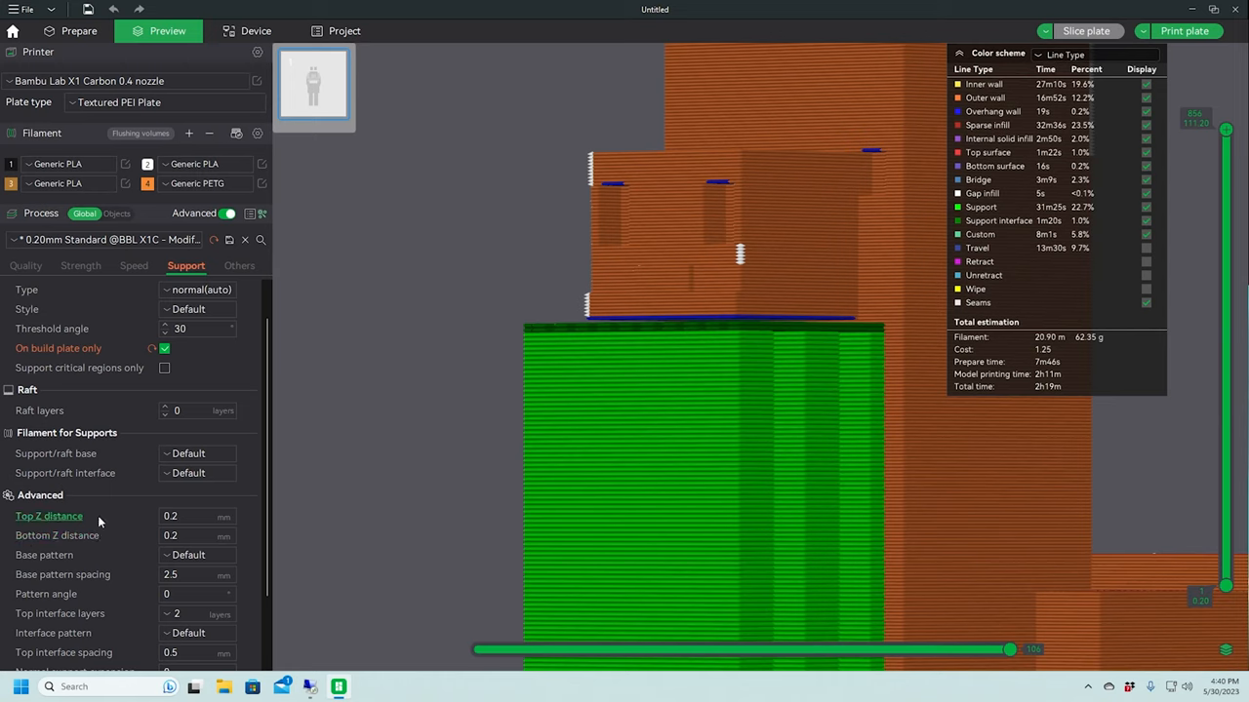
{"action": "left_click", "coordinate": [190, 536]}
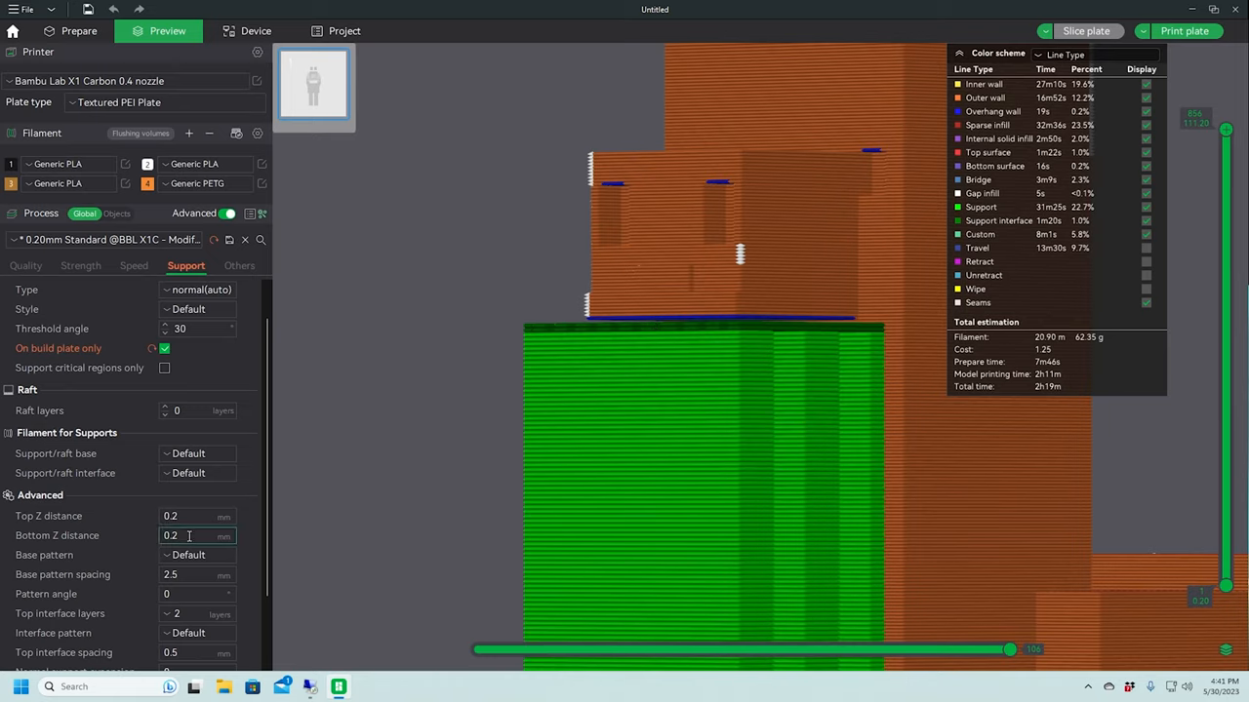
{"action": "left_click", "coordinate": [190, 516]}
{"action": "type", "text": "0"}
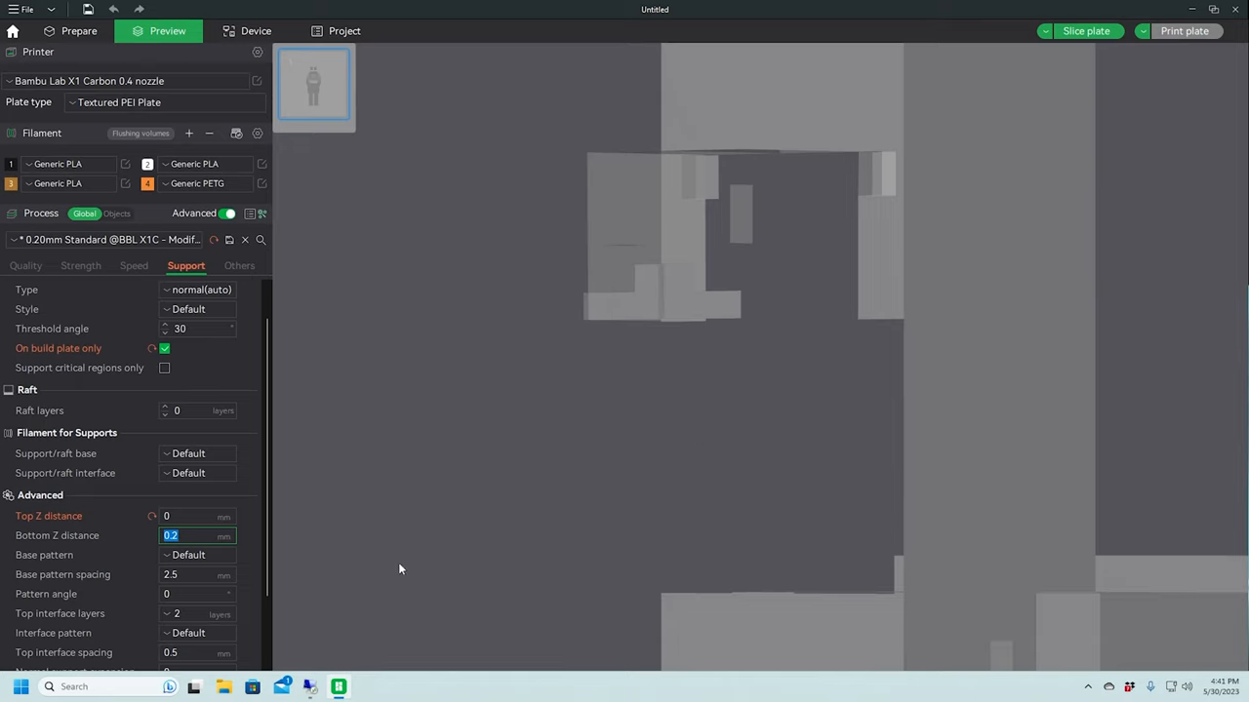
{"action": "mouse_move", "coordinate": [98, 59]}
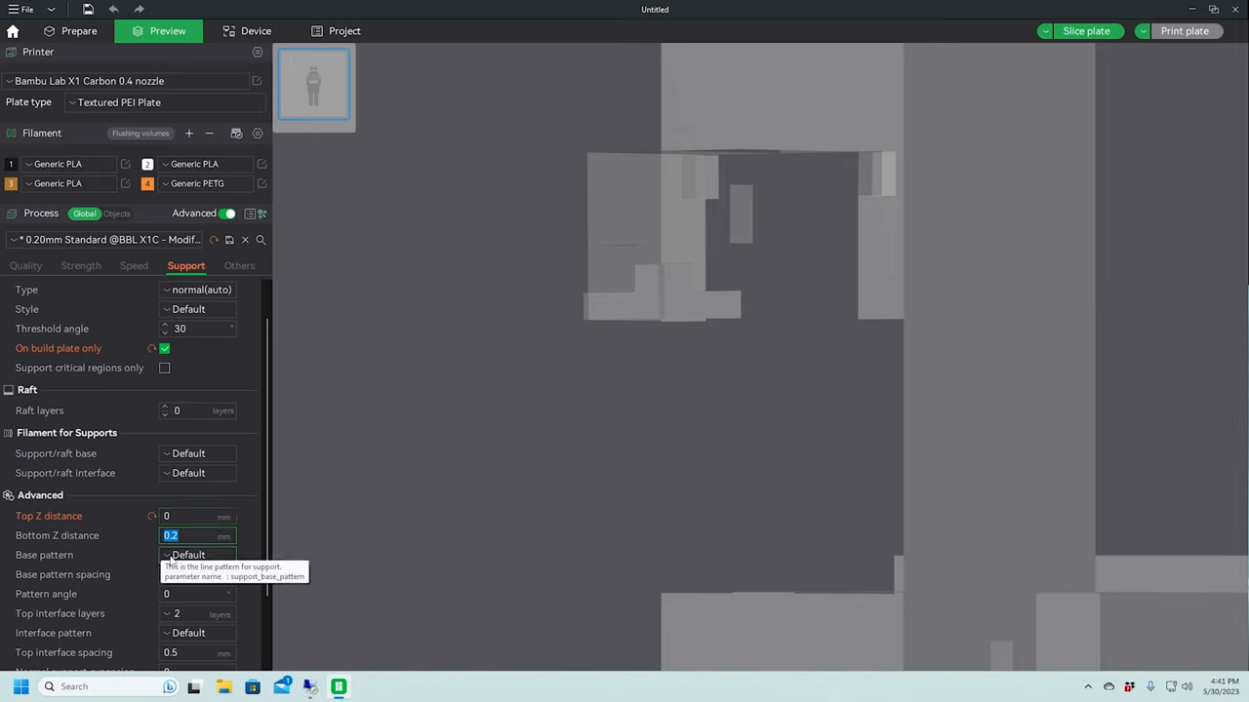
{"action": "scroll", "scroll_direction": "down", "scroll_amount": 3}
{"action": "type", "text": "0"}
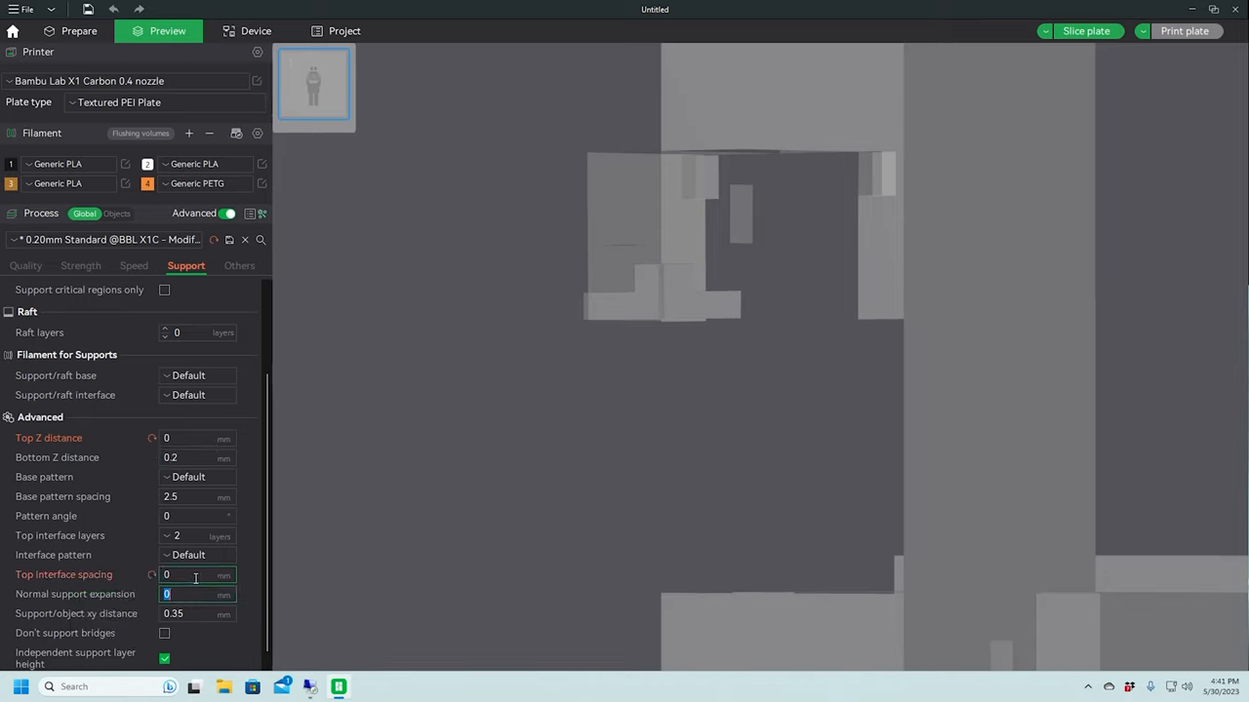
{"action": "mouse_move", "coordinate": [195, 555]}
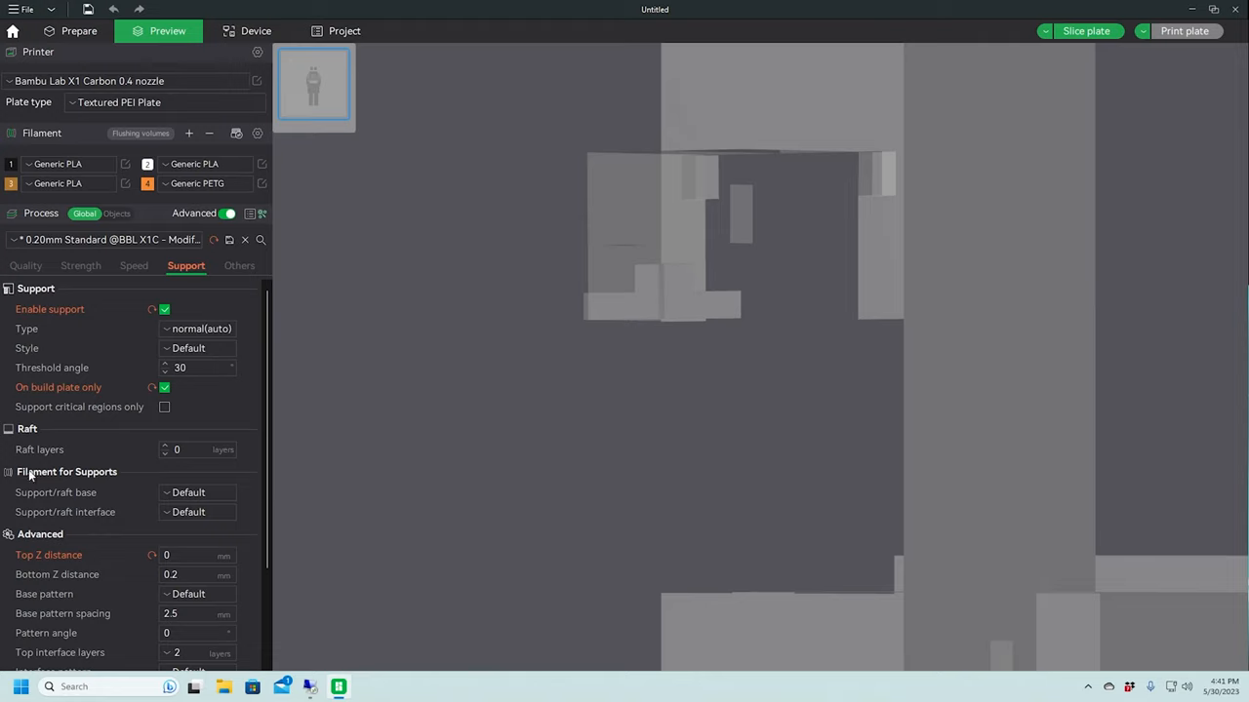
{"action": "mouse_move", "coordinate": [62, 479]}
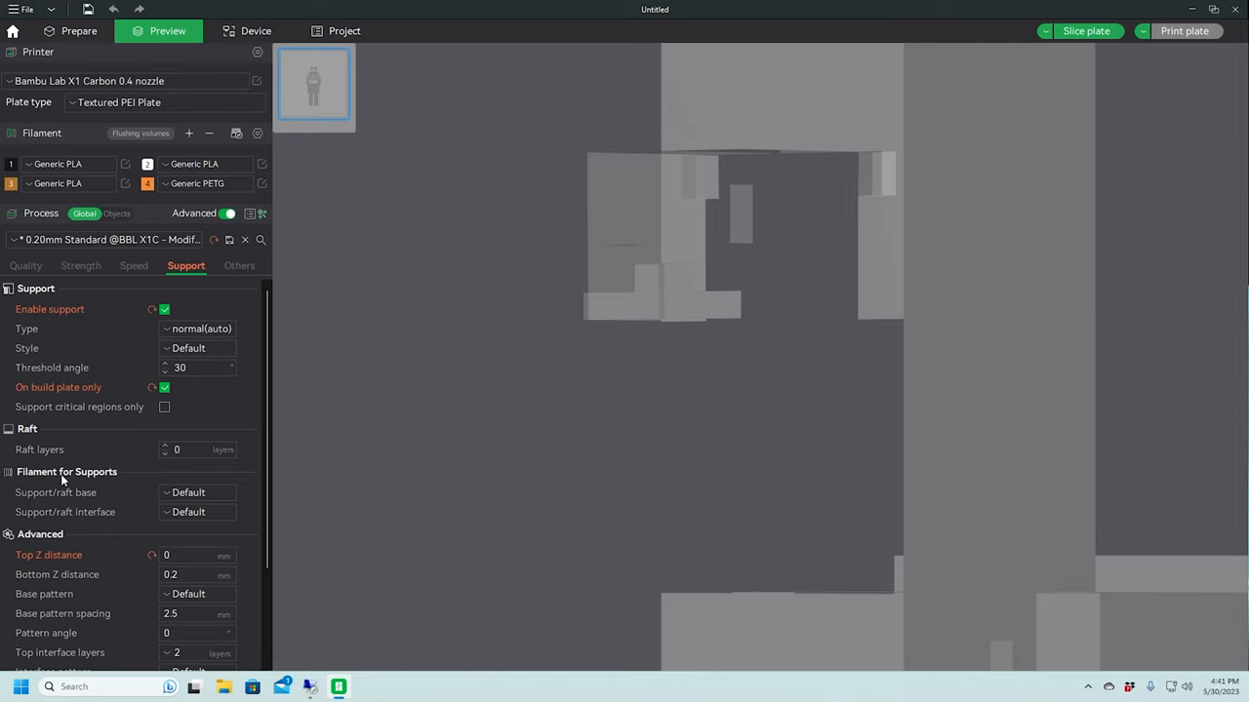
{"action": "mouse_move", "coordinate": [52, 527]}
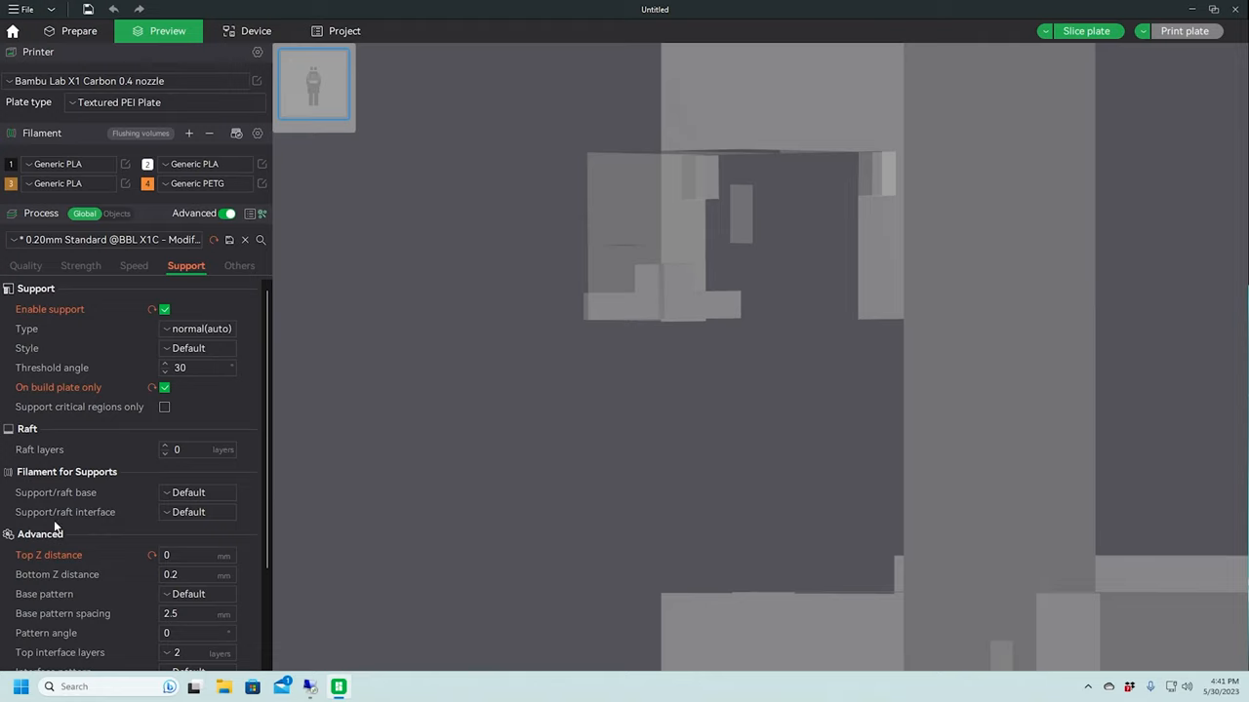
{"action": "mouse_move", "coordinate": [64, 512]}
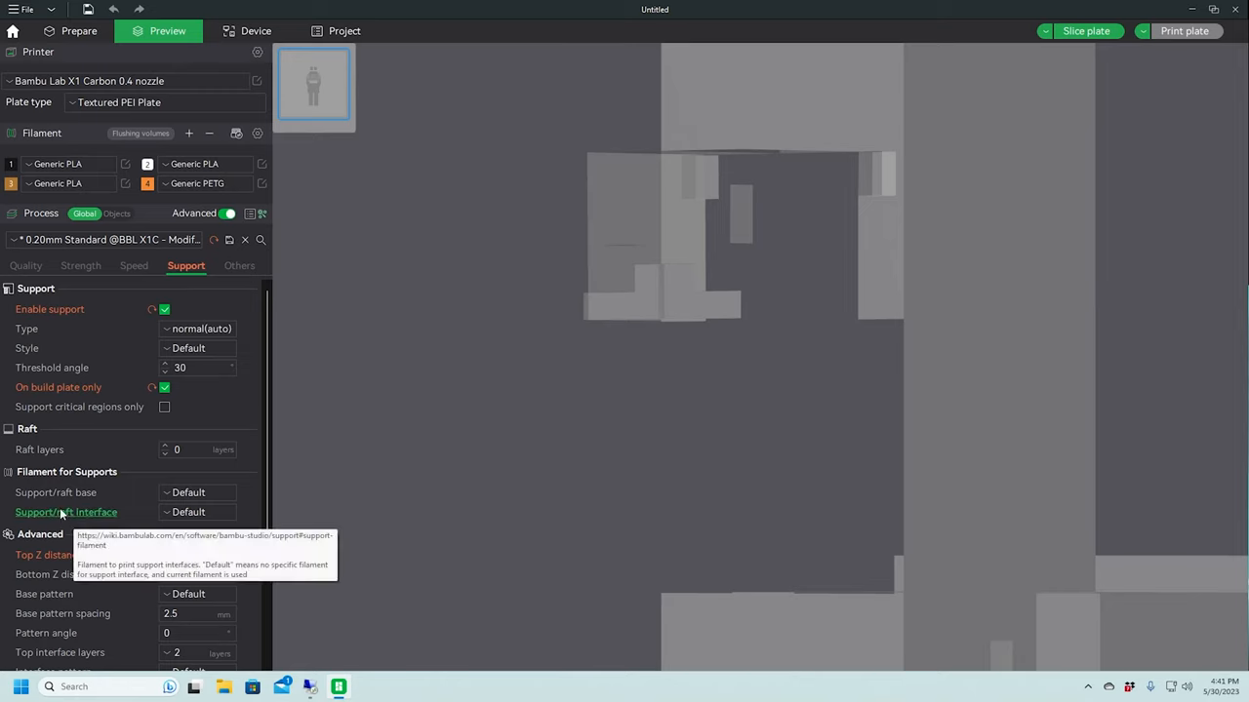
{"action": "mouse_move", "coordinate": [54, 493]}
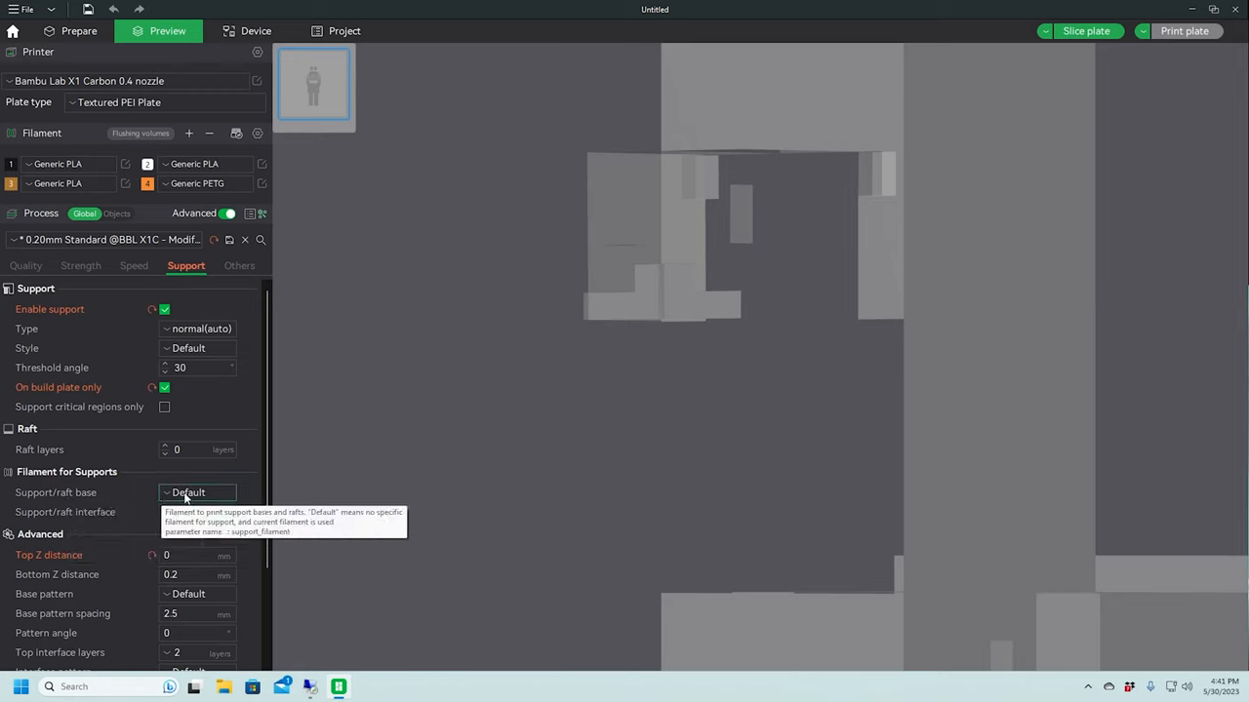
{"action": "mouse_move", "coordinate": [61, 520]}
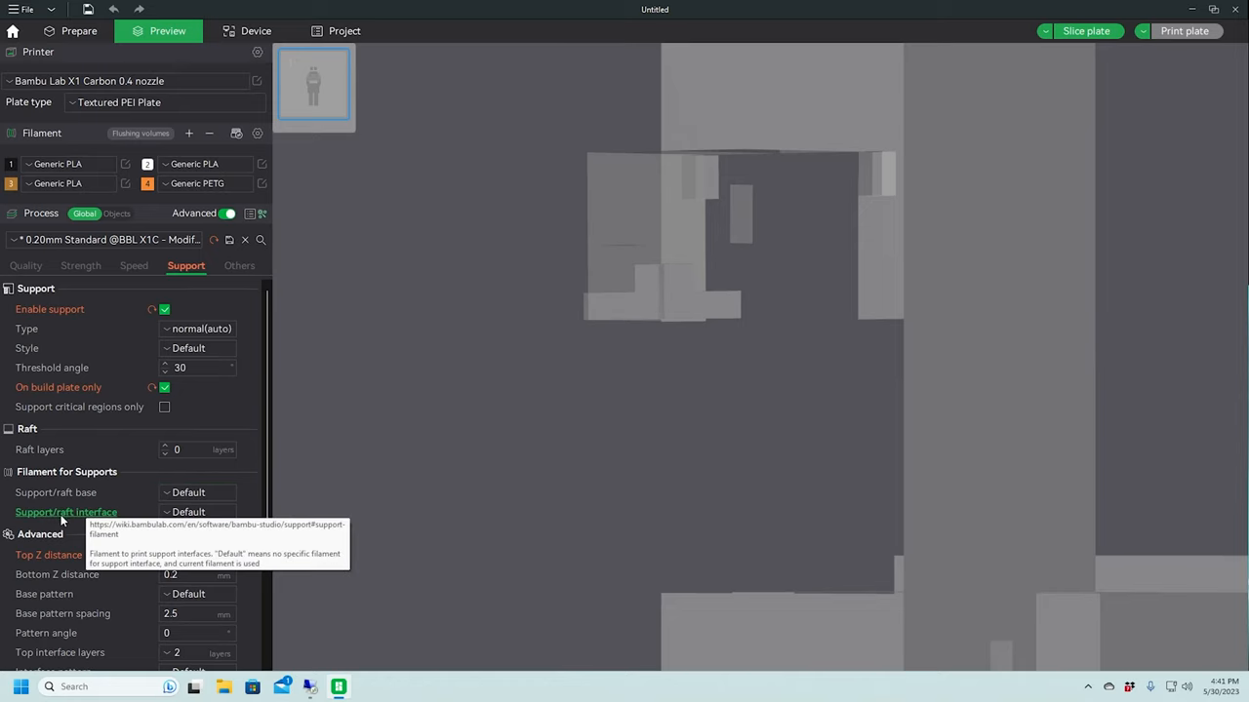
{"action": "mouse_move", "coordinate": [40, 523]}
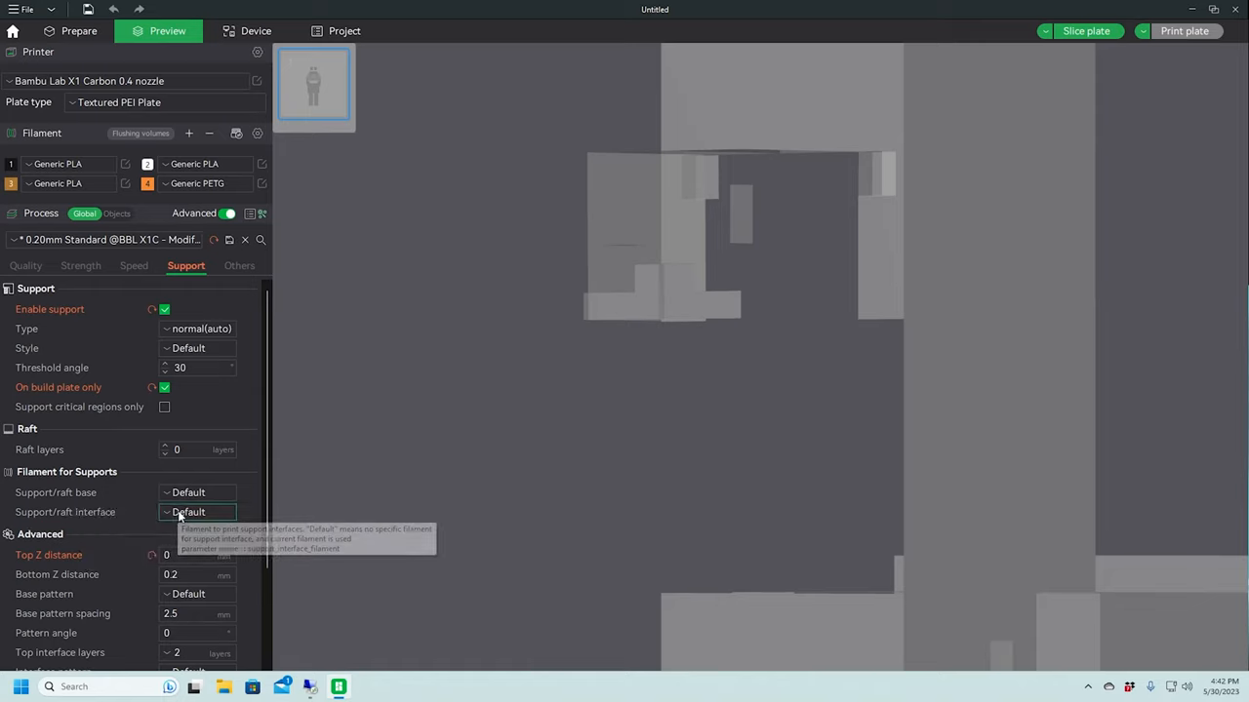
Assign PETG as the support/raft interface filament
{"action": "left_click", "coordinate": [197, 512]}
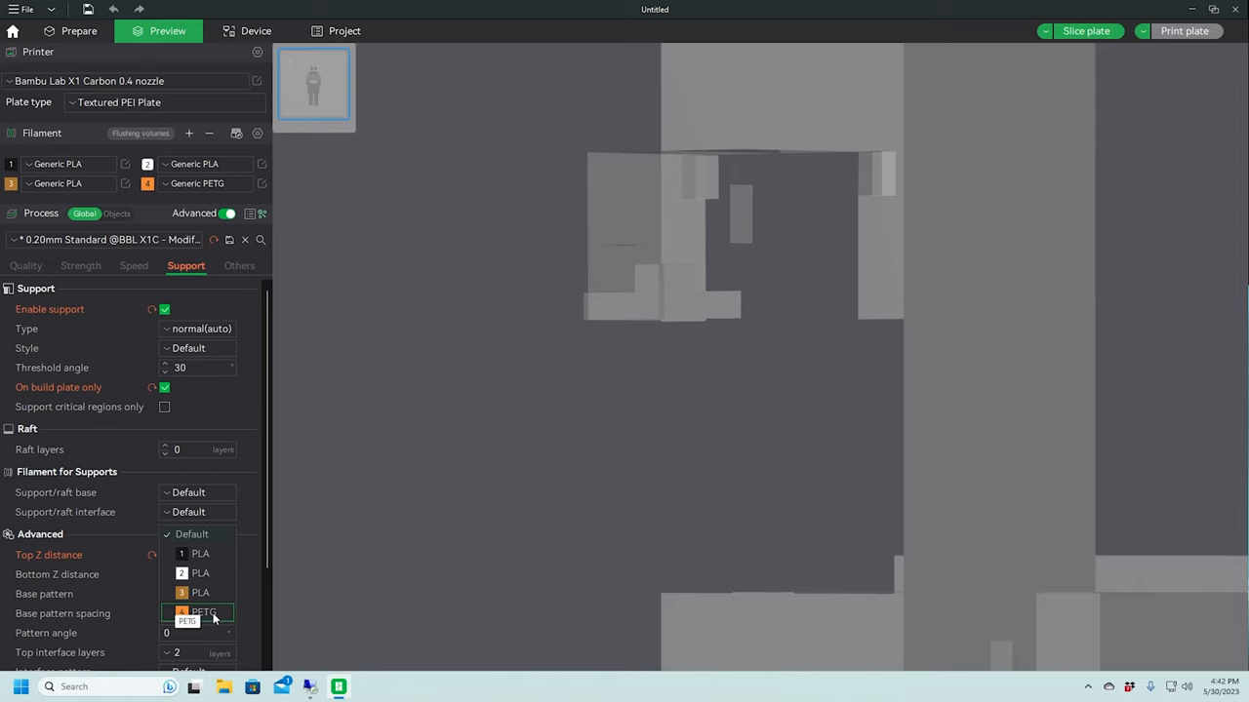
{"action": "left_click", "coordinate": [203, 611]}
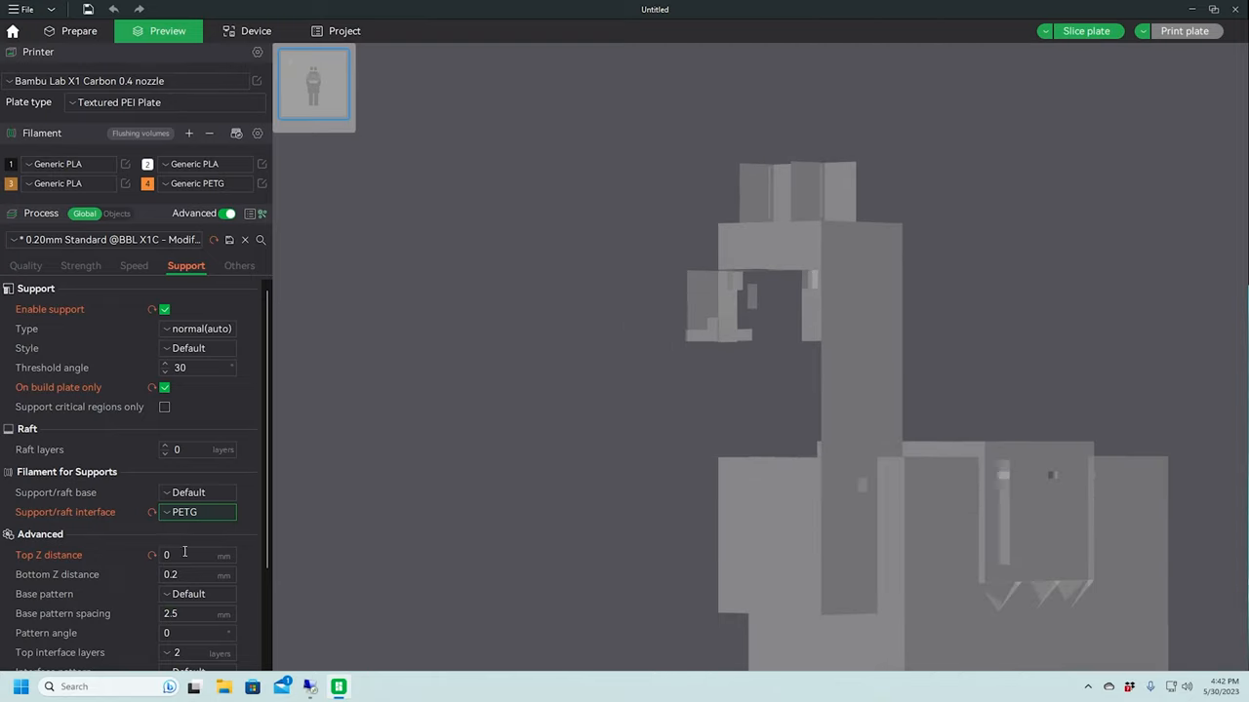
Set top interface layers to 3 and bring the whole llama into view
{"action": "scroll", "scroll_direction": "down", "scroll_amount": 3}
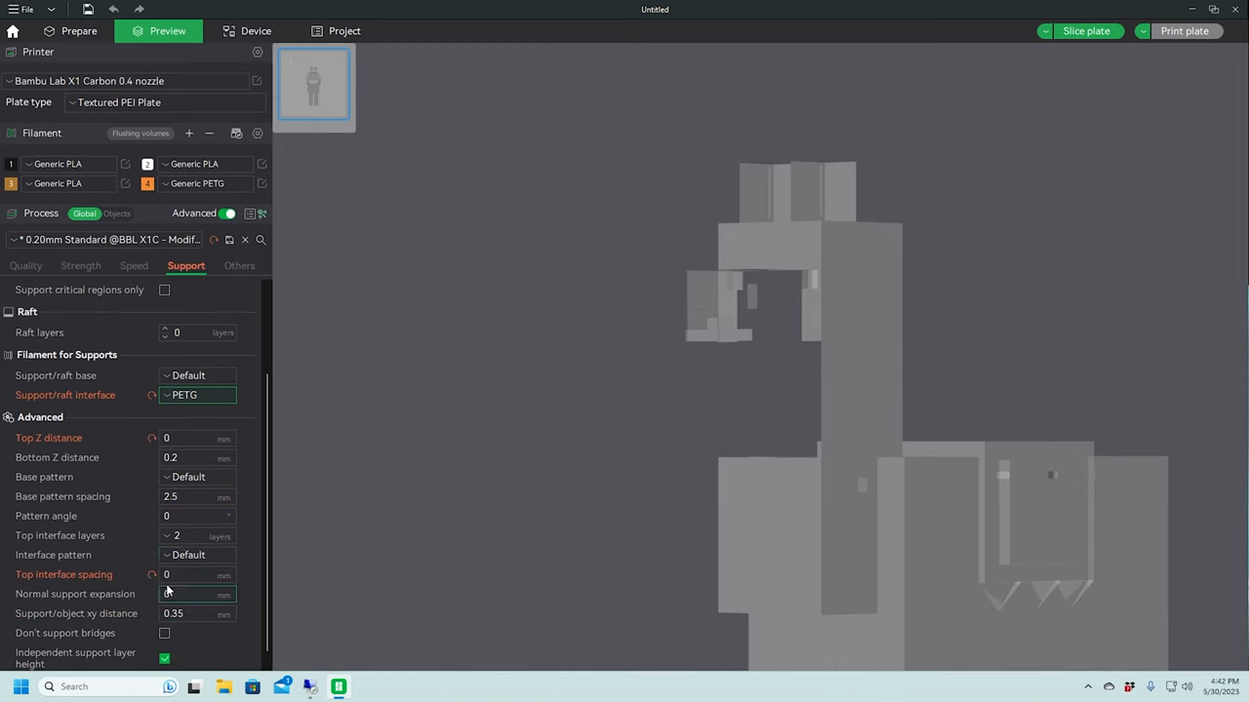
{"action": "mouse_move", "coordinate": [190, 535]}
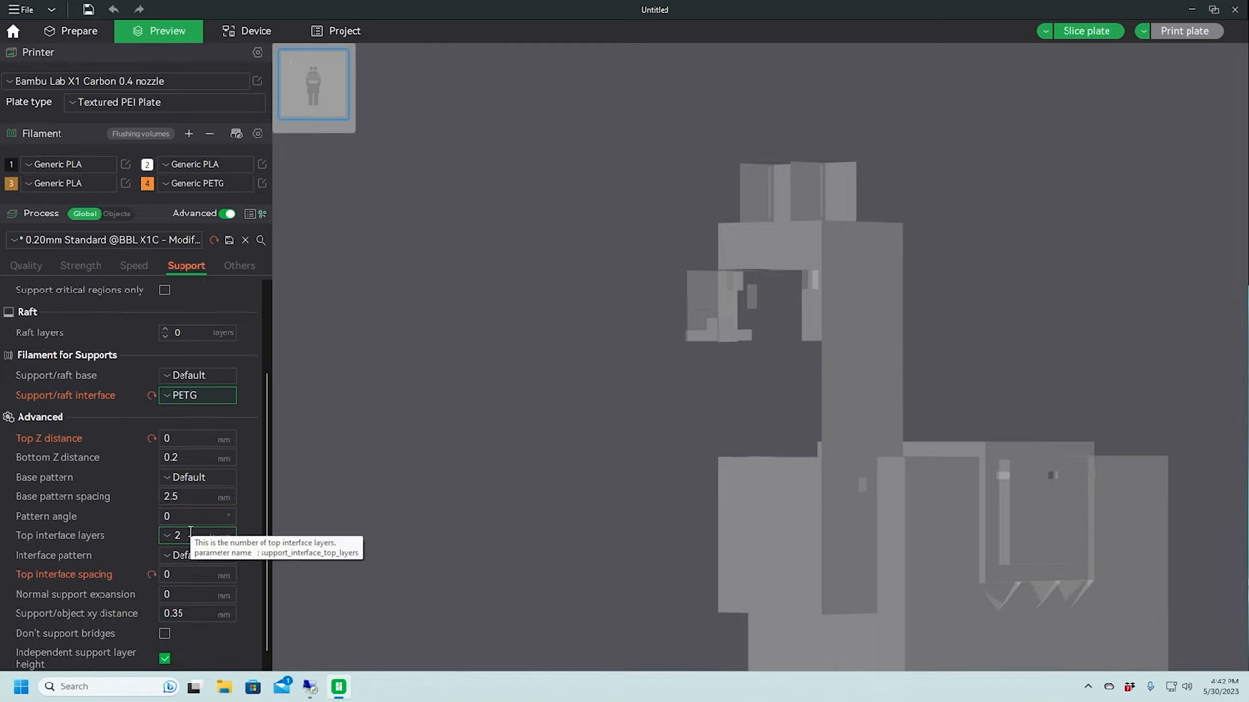
{"action": "left_click", "coordinate": [195, 536]}
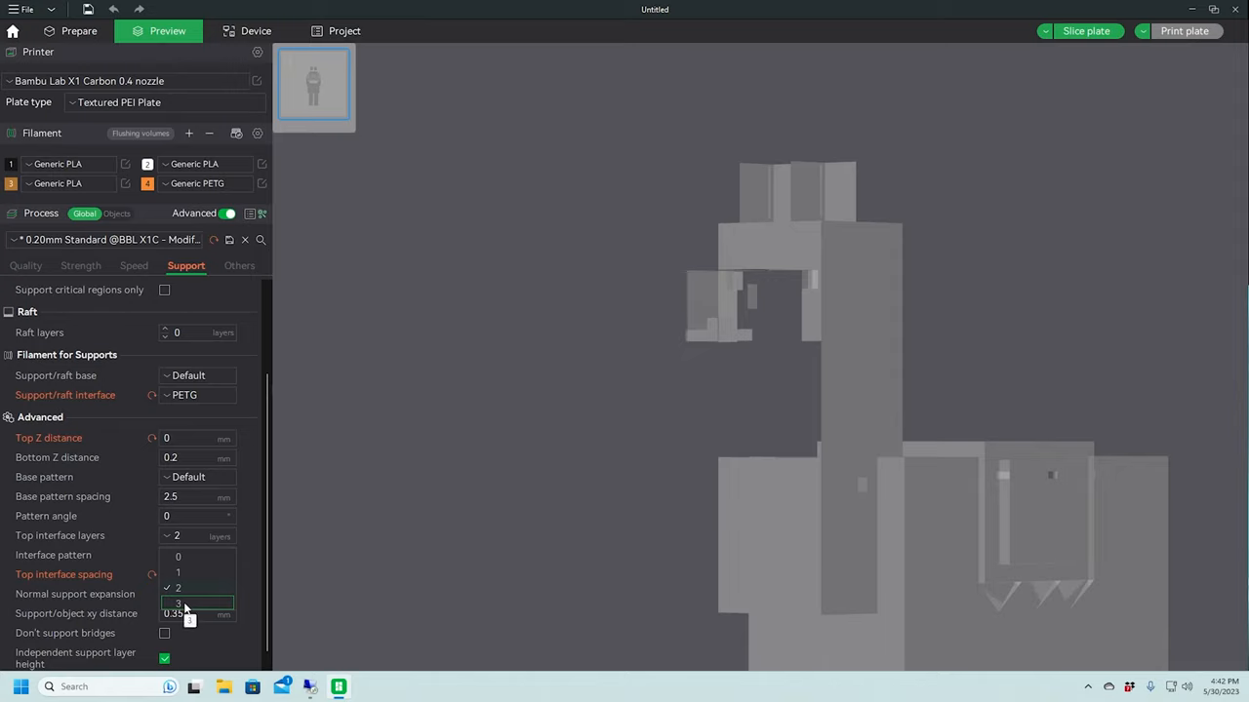
{"action": "left_click", "coordinate": [188, 604]}
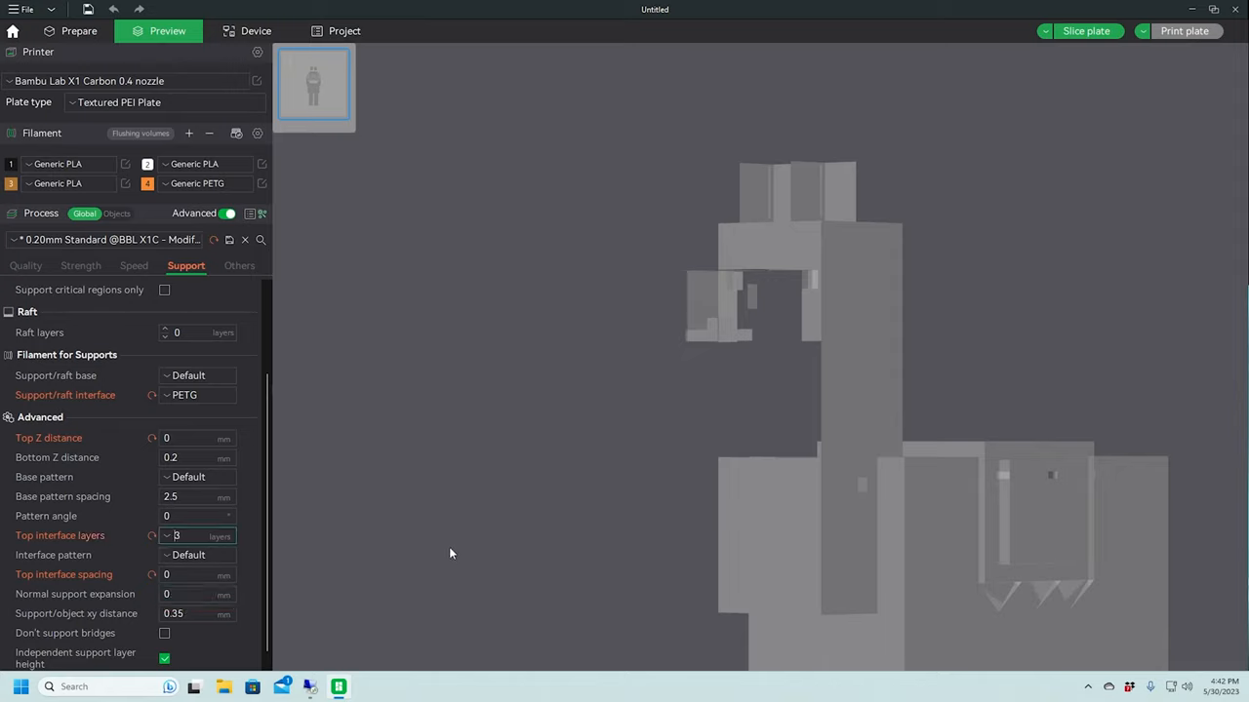
{"action": "left_click_drag", "start_coordinate": [449, 554], "coordinate": [535, 450]}
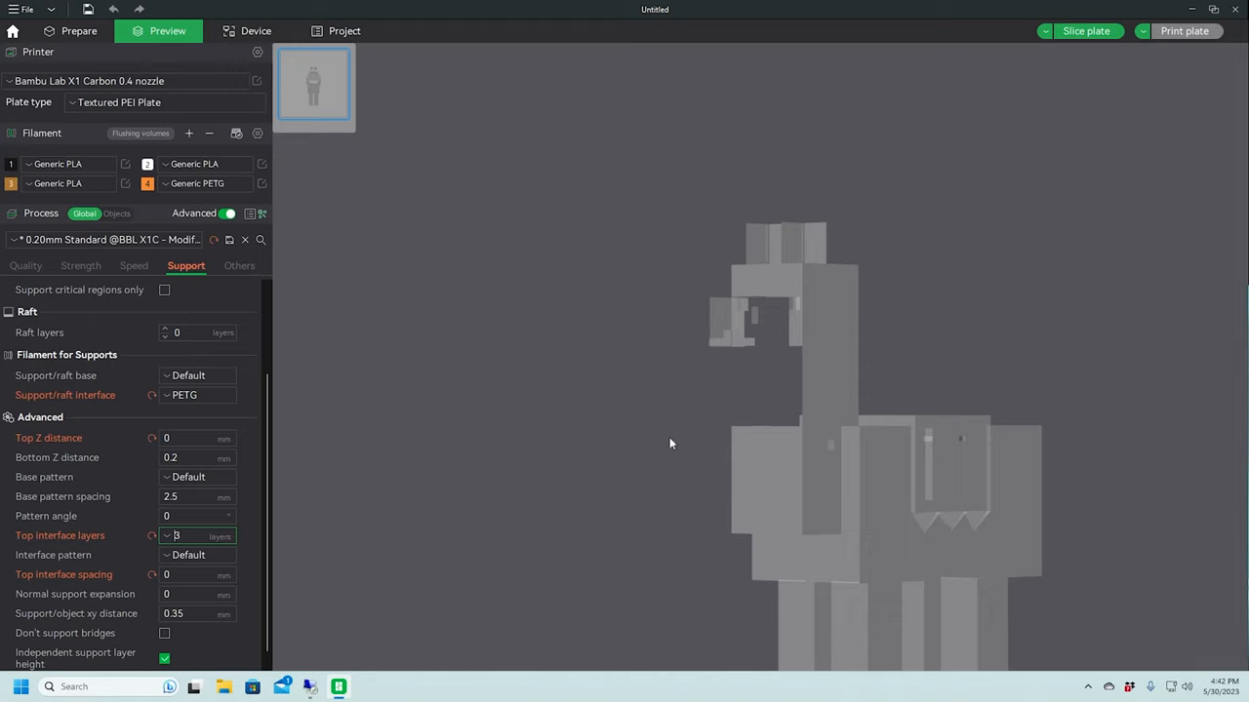
{"action": "mouse_move", "coordinate": [787, 505]}
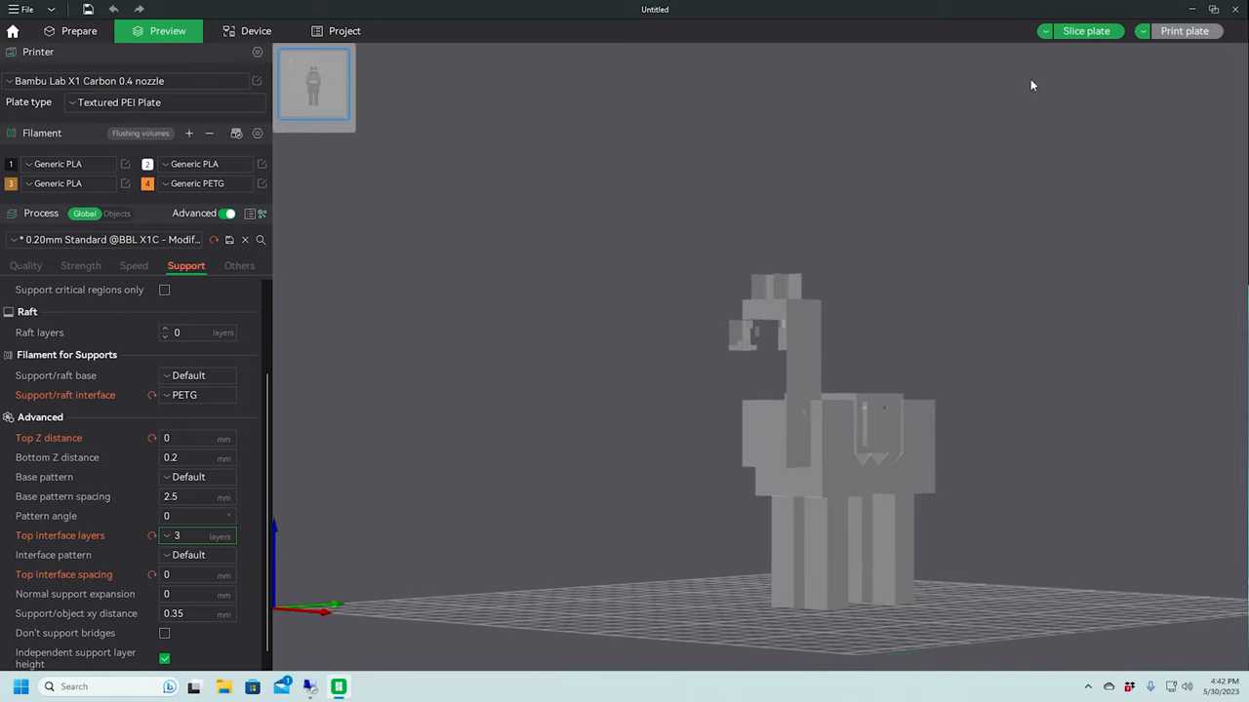
{"action": "left_click", "coordinate": [1087, 30]}
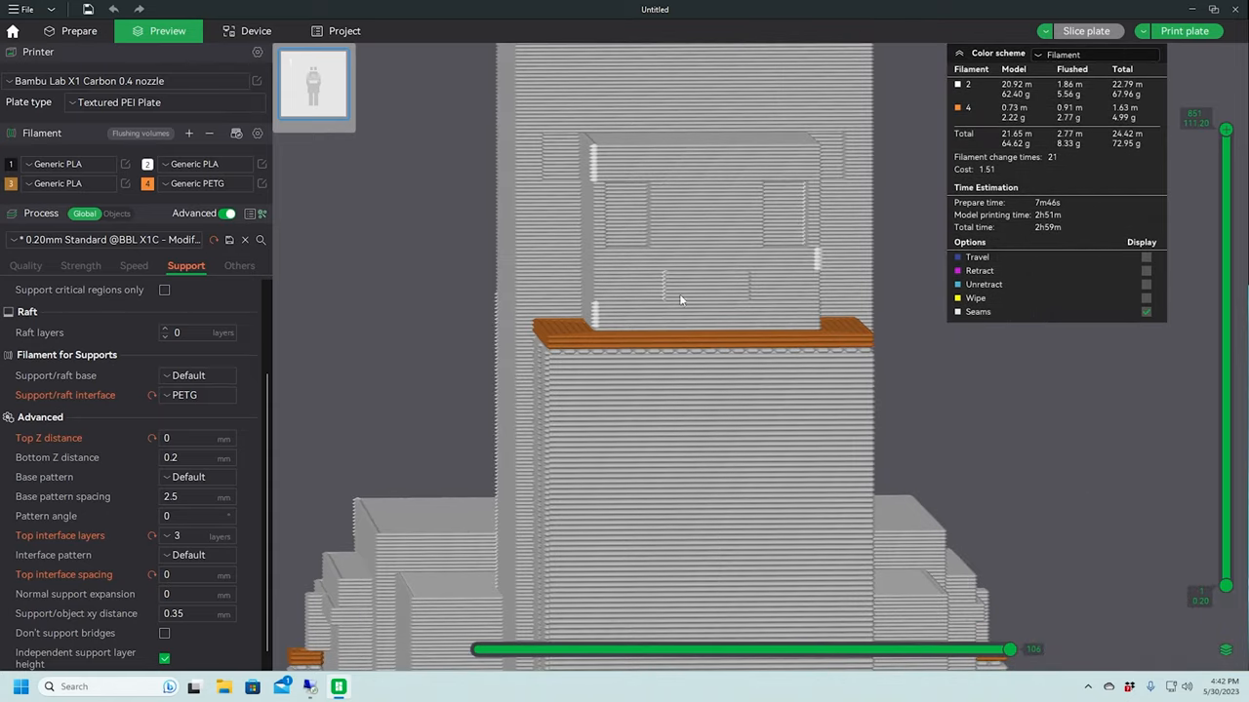
{"action": "mouse_move", "coordinate": [597, 335]}
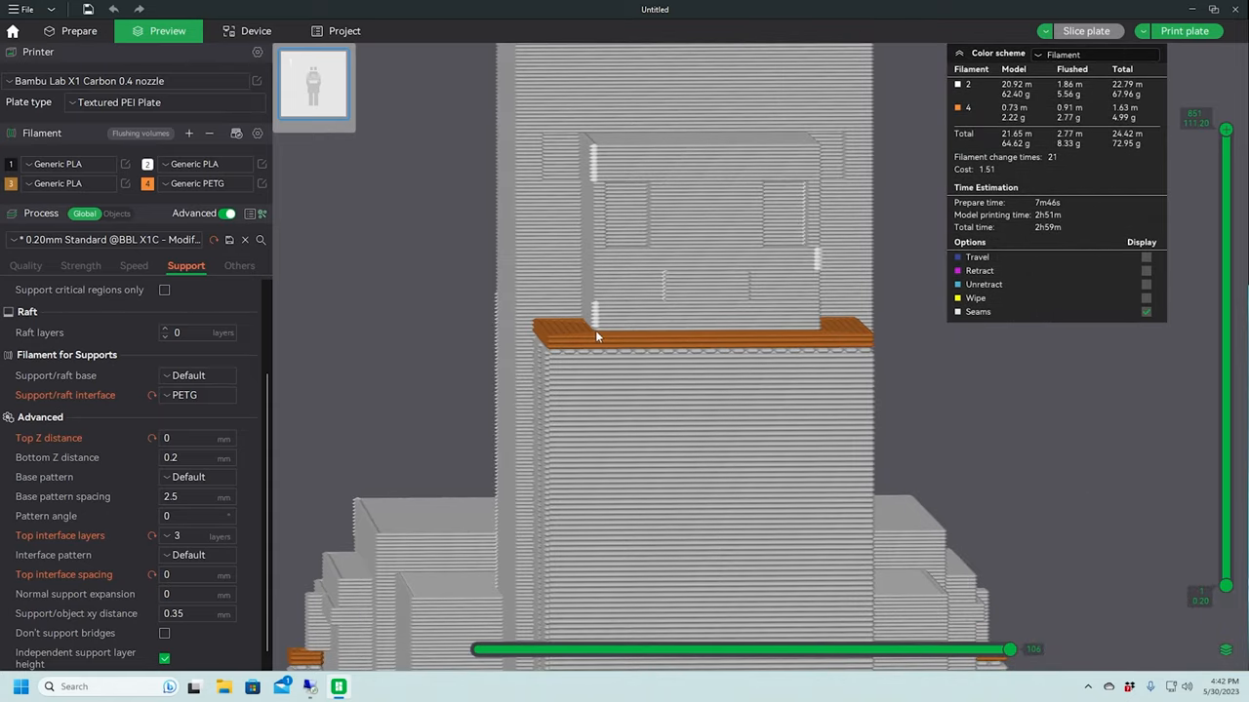
{"action": "mouse_move", "coordinate": [579, 340]}
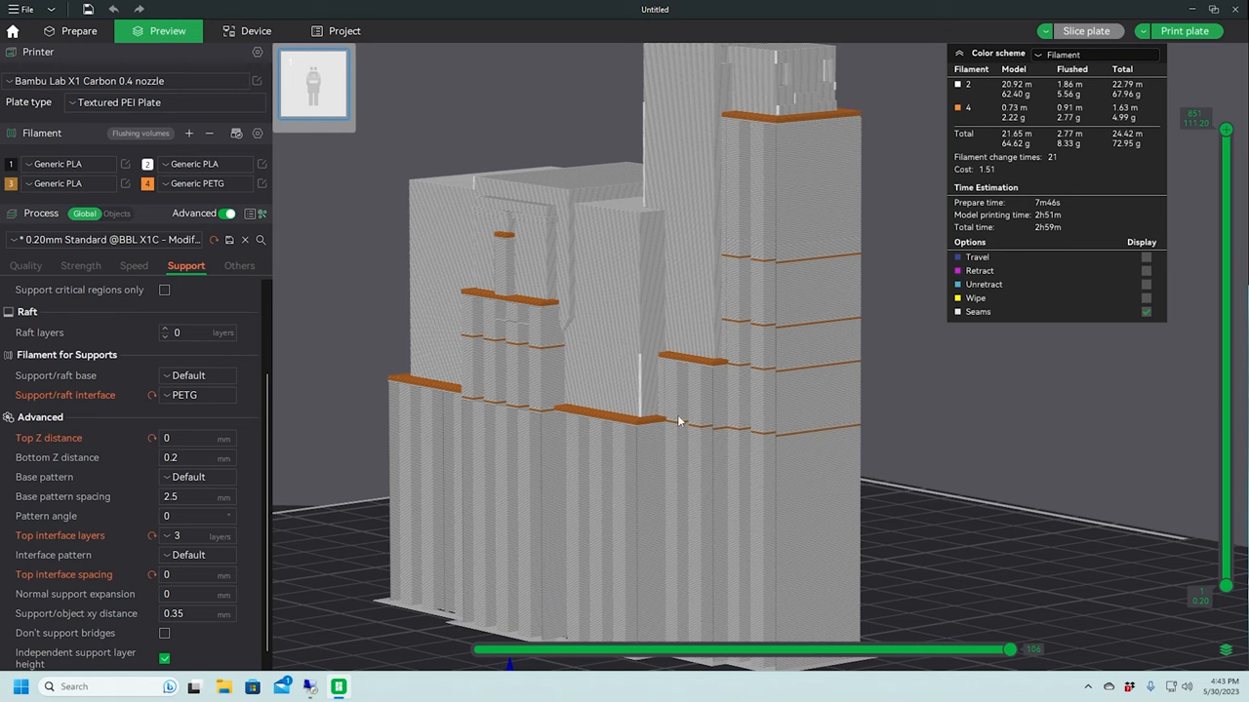
{"action": "mouse_move", "coordinate": [750, 370]}
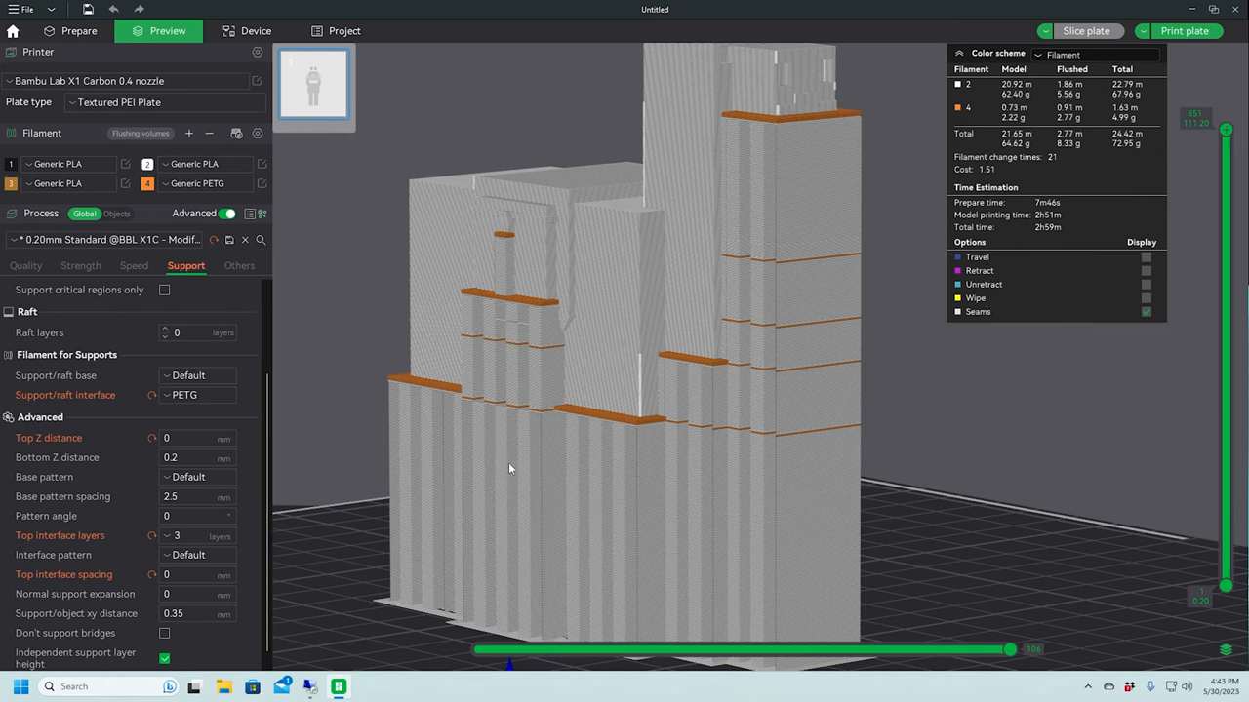
{"action": "left_click_drag", "start_coordinate": [507, 468], "coordinate": [980, 512]}
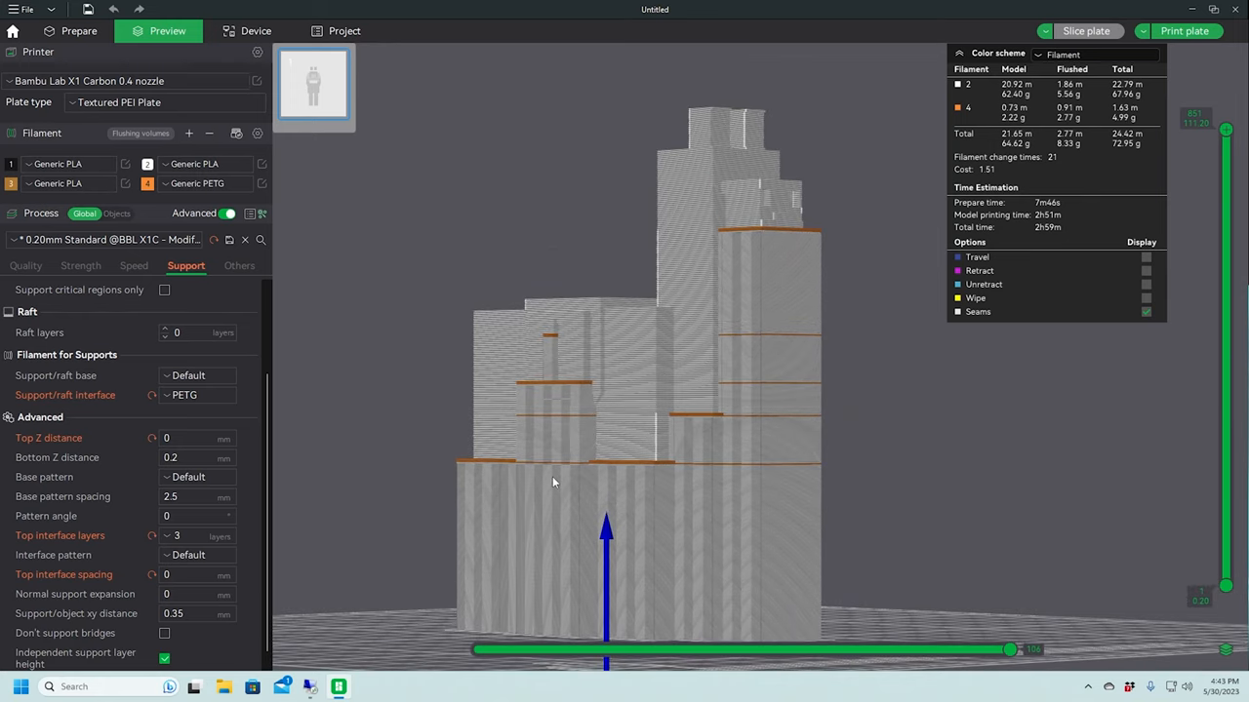
{"action": "mouse_move", "coordinate": [673, 439]}
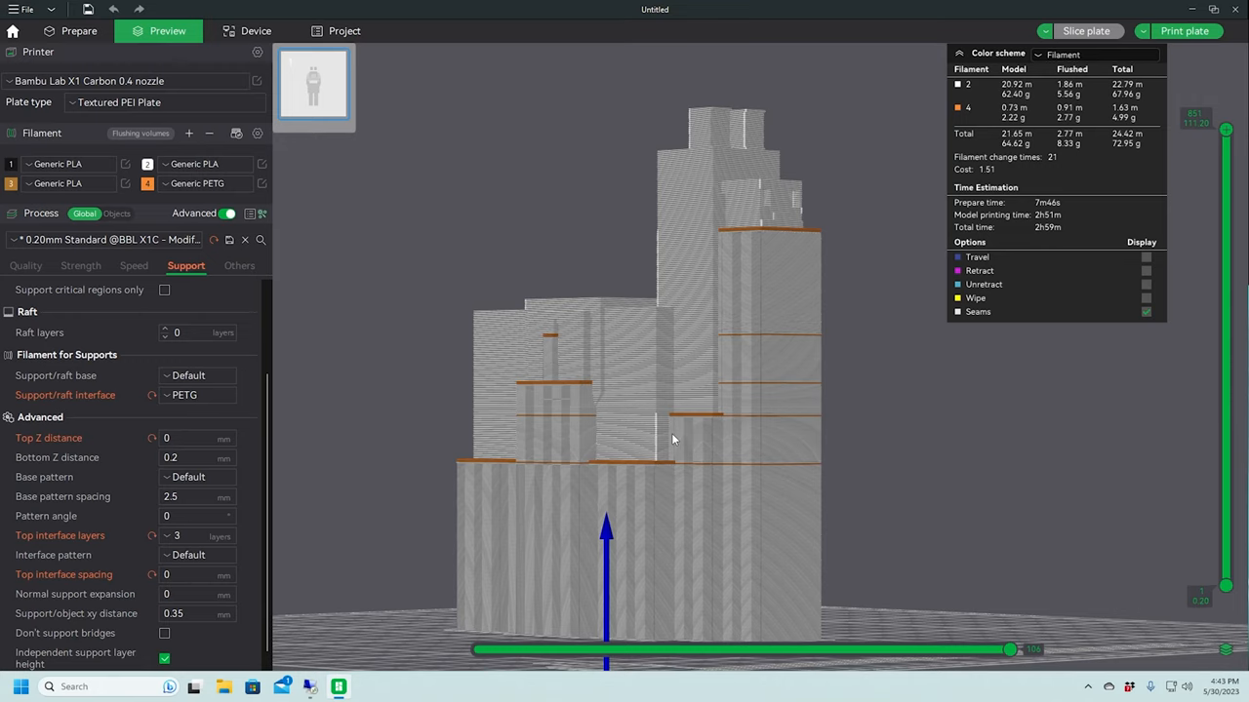
{"action": "mouse_move", "coordinate": [583, 484]}
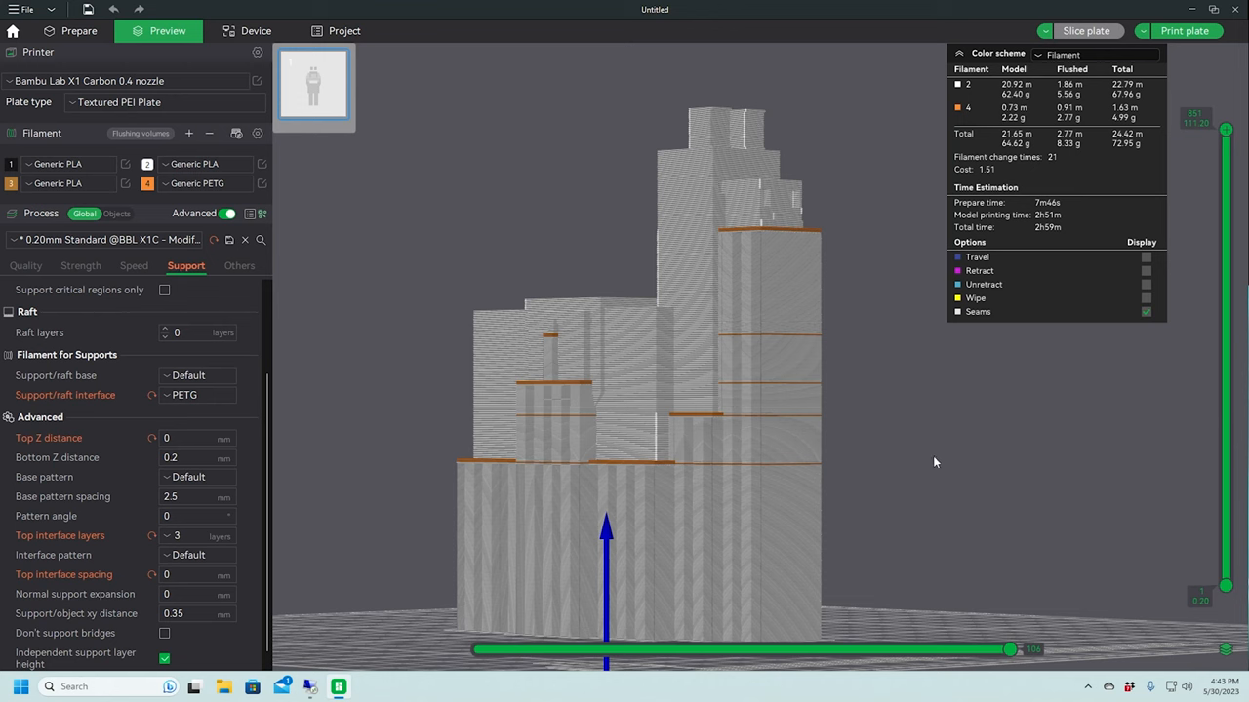
{"action": "mouse_move", "coordinate": [936, 458]}
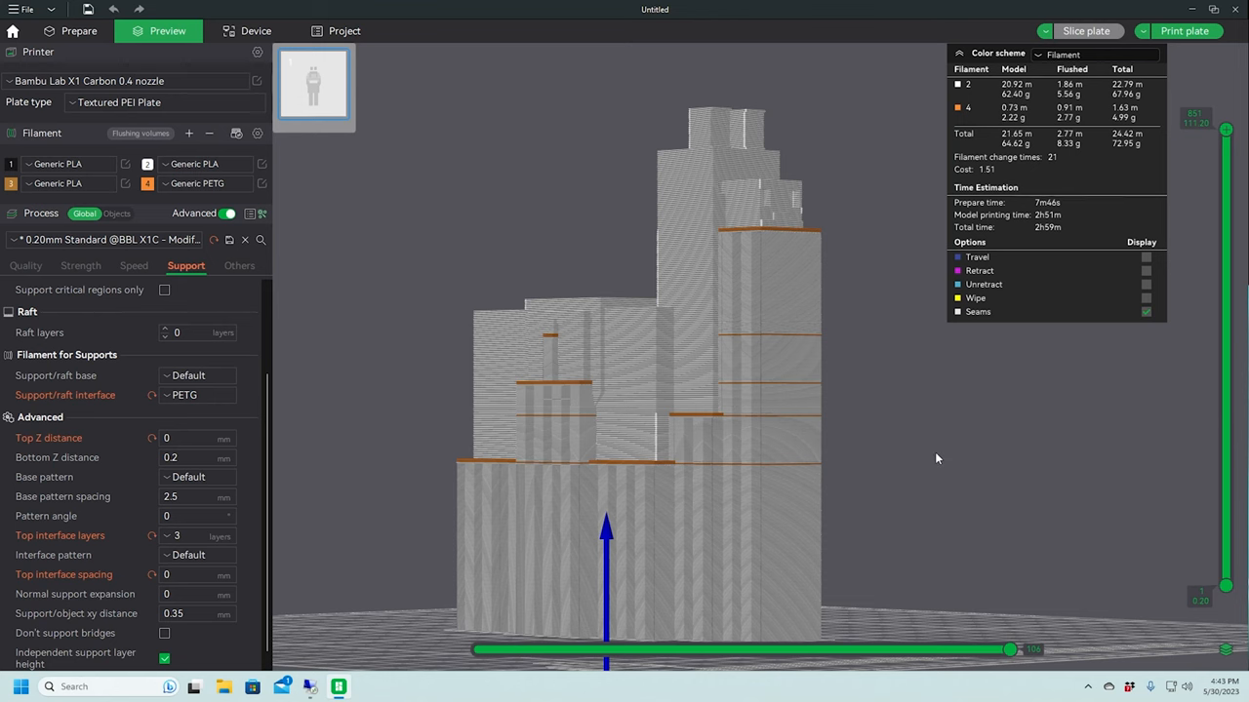
Show the Others tab with the prime tower and flush options
{"action": "left_click", "coordinate": [239, 265]}
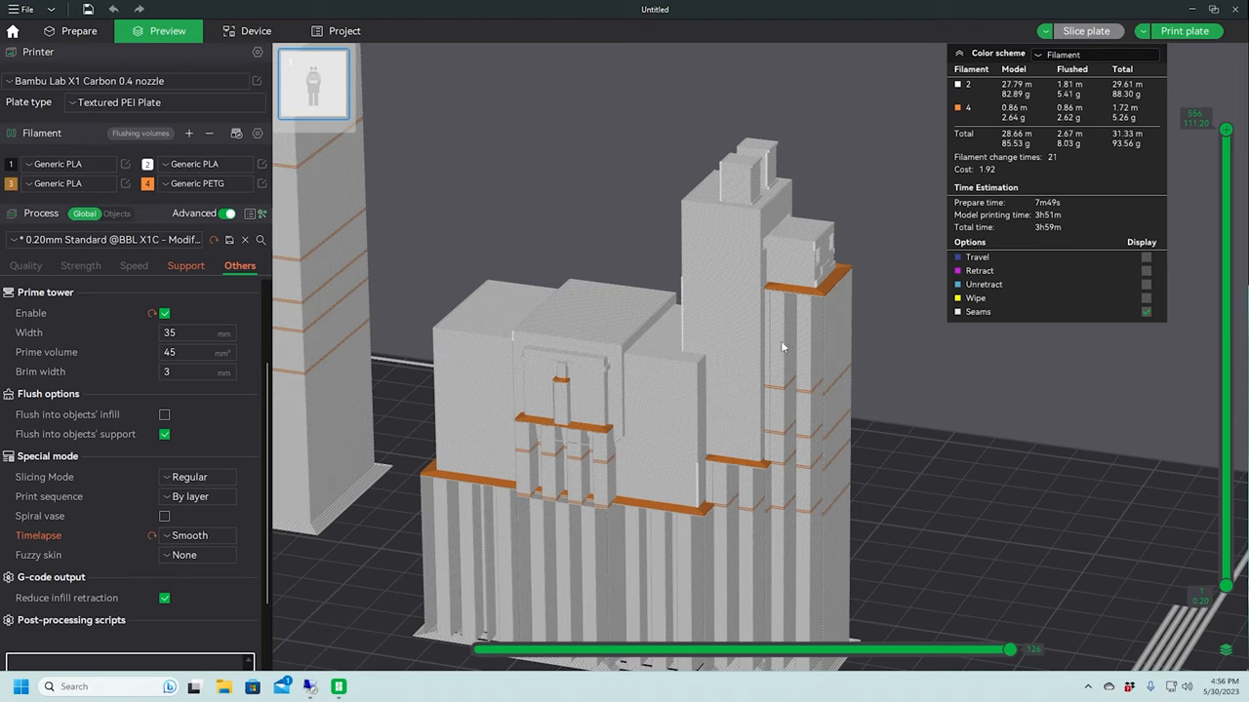
{"action": "mouse_move", "coordinate": [818, 299]}
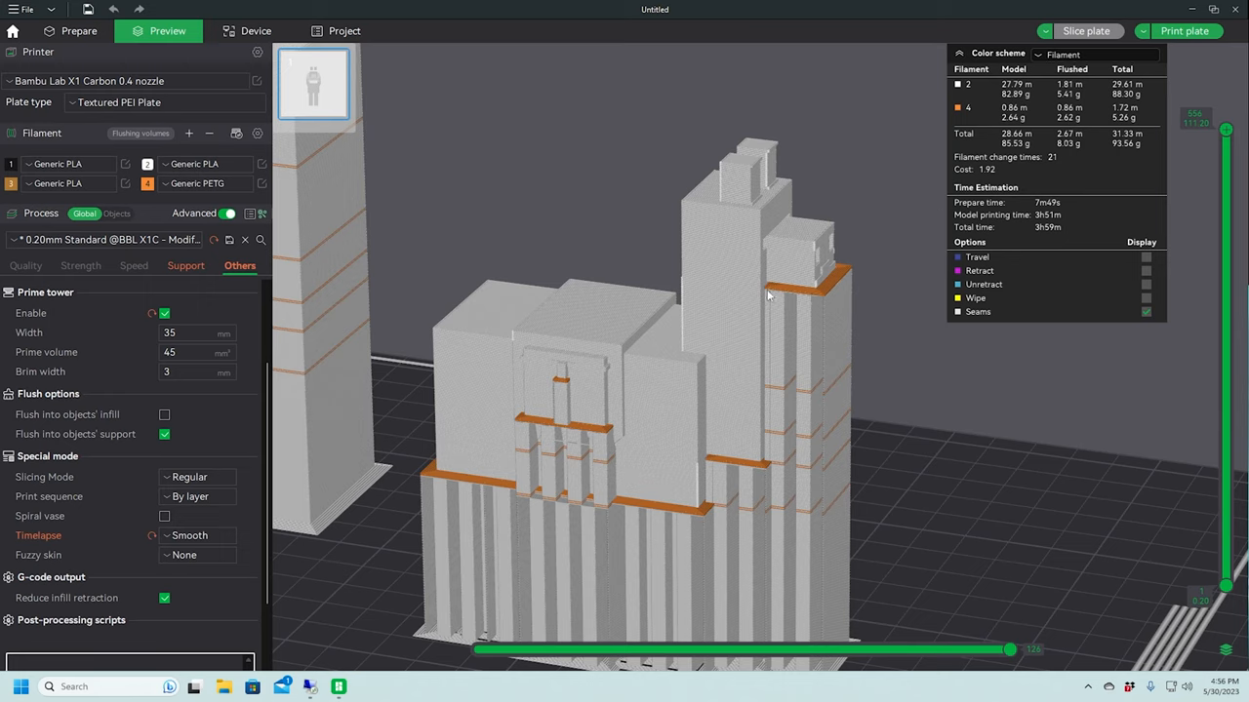
{"action": "mouse_move", "coordinate": [697, 293]}
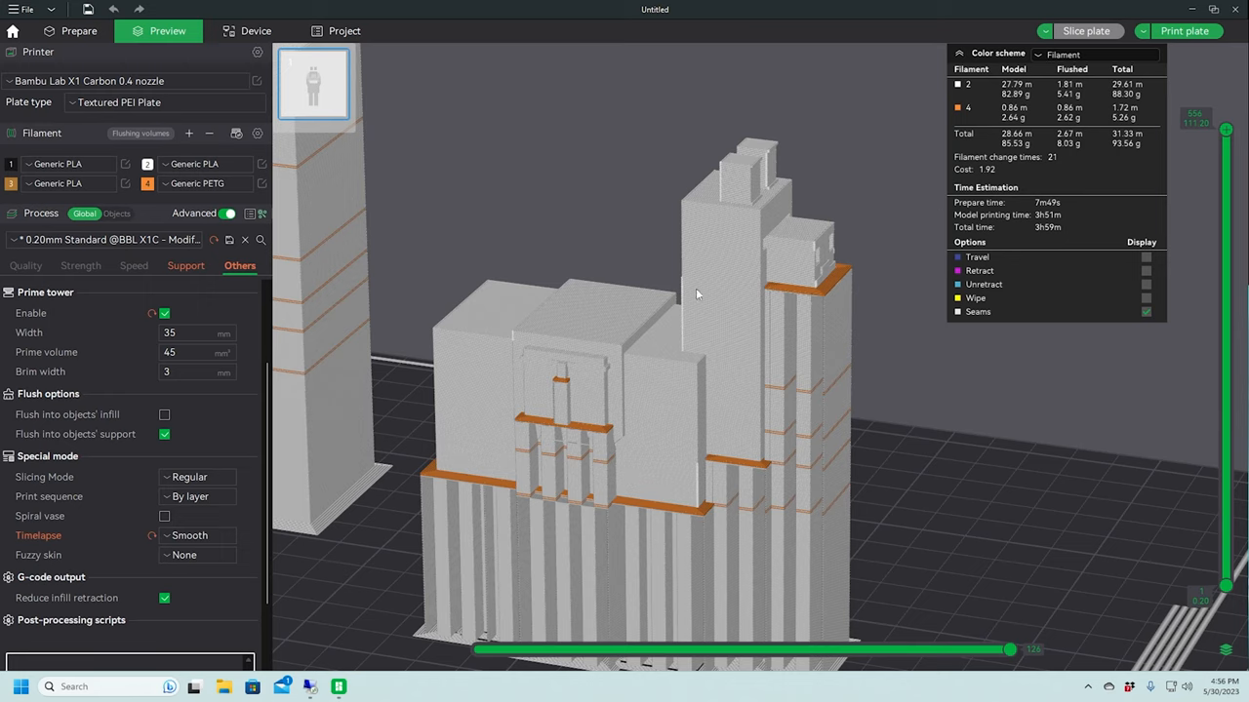
{"action": "mouse_move", "coordinate": [722, 298]}
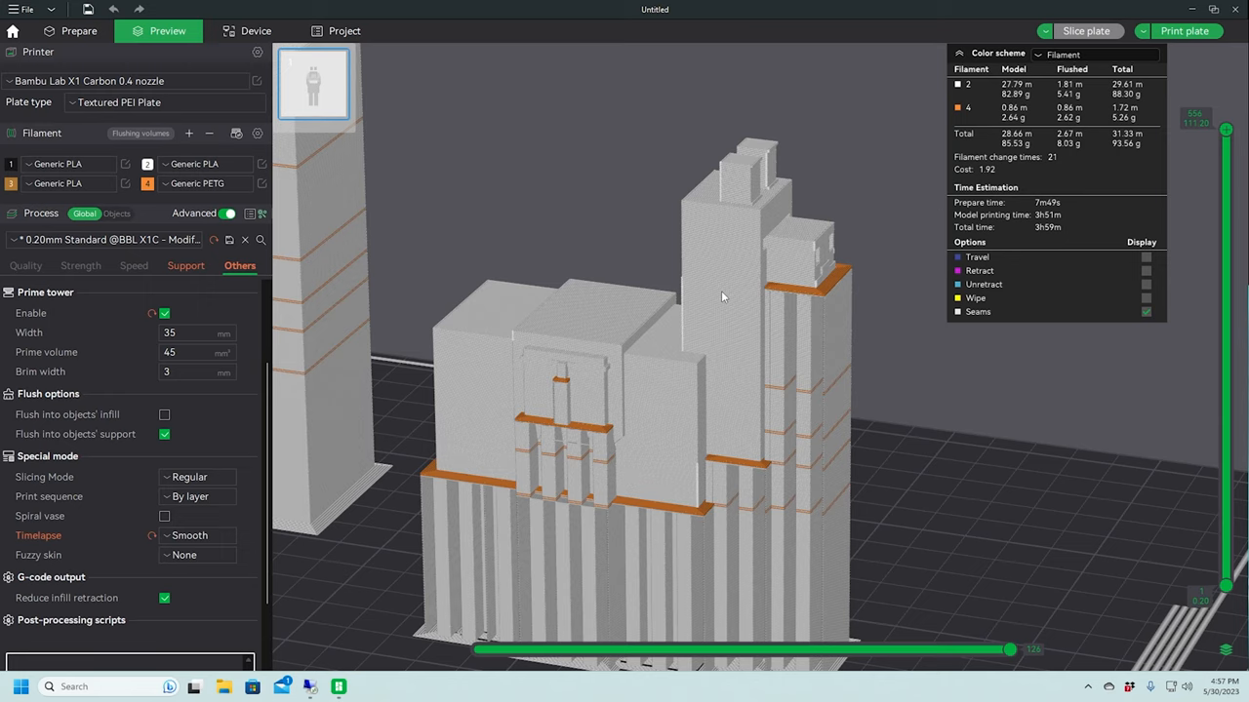
{"action": "mouse_move", "coordinate": [732, 297]}
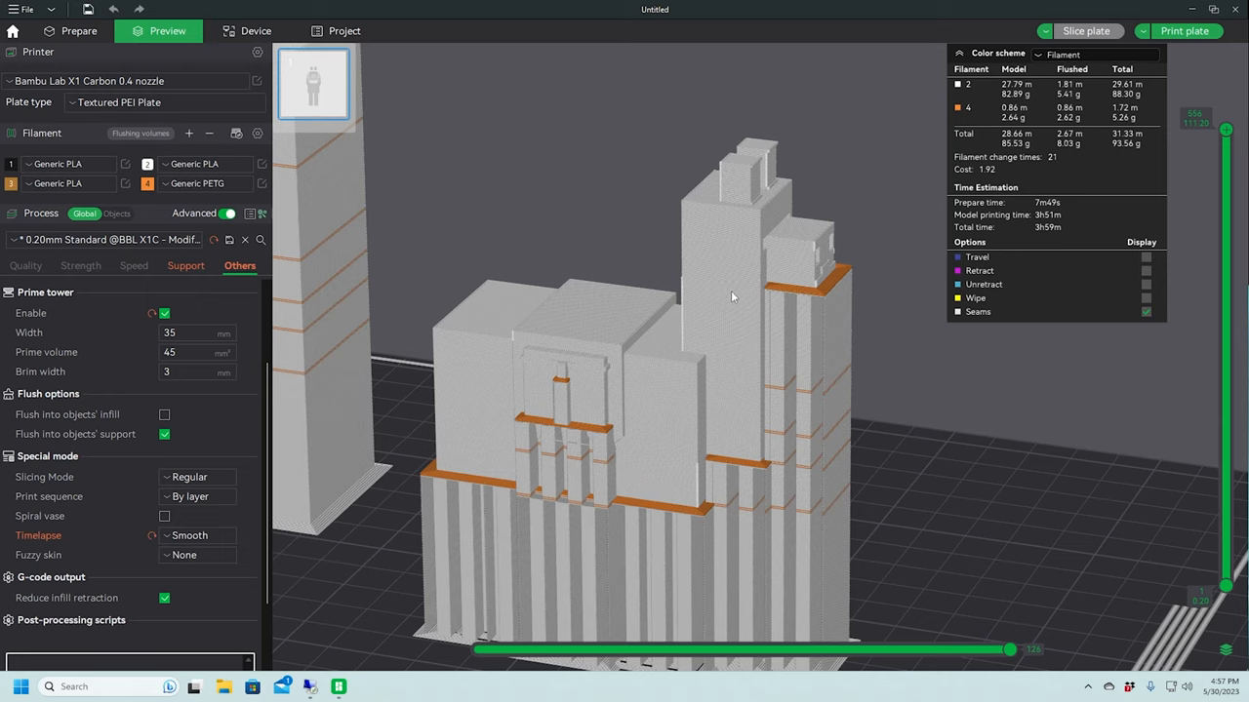
{"action": "mouse_move", "coordinate": [730, 294]}
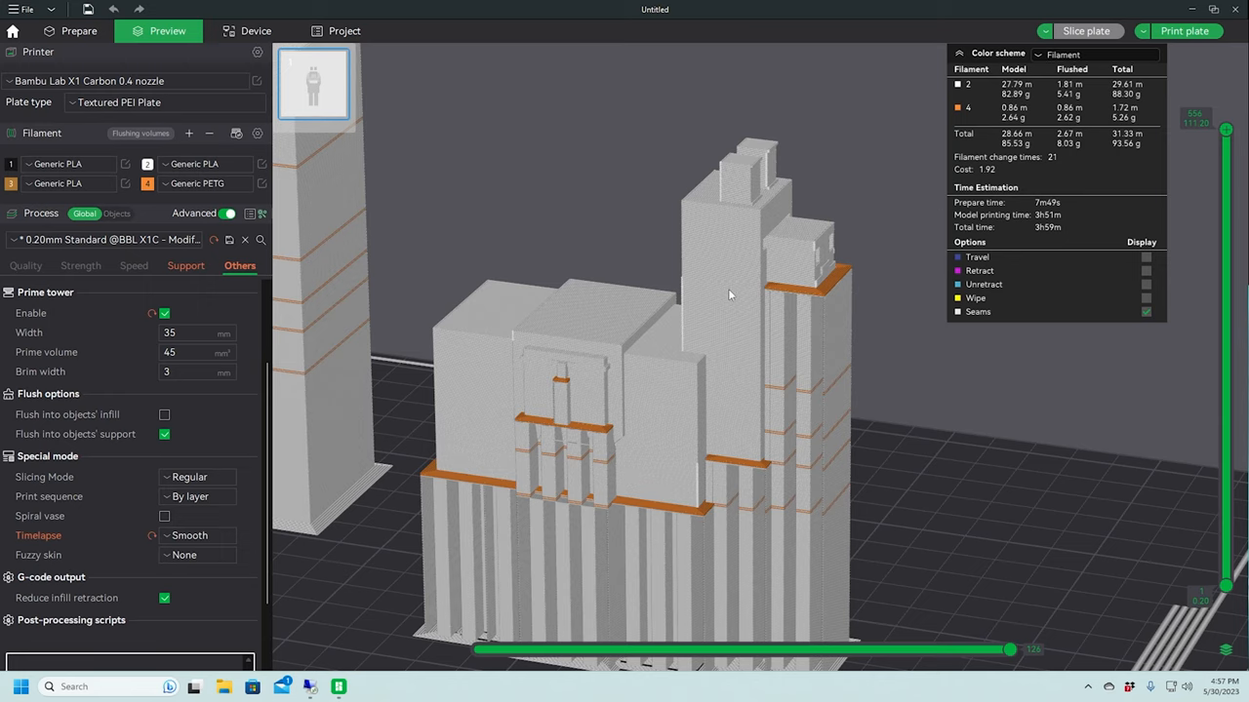
{"action": "mouse_move", "coordinate": [731, 295]}
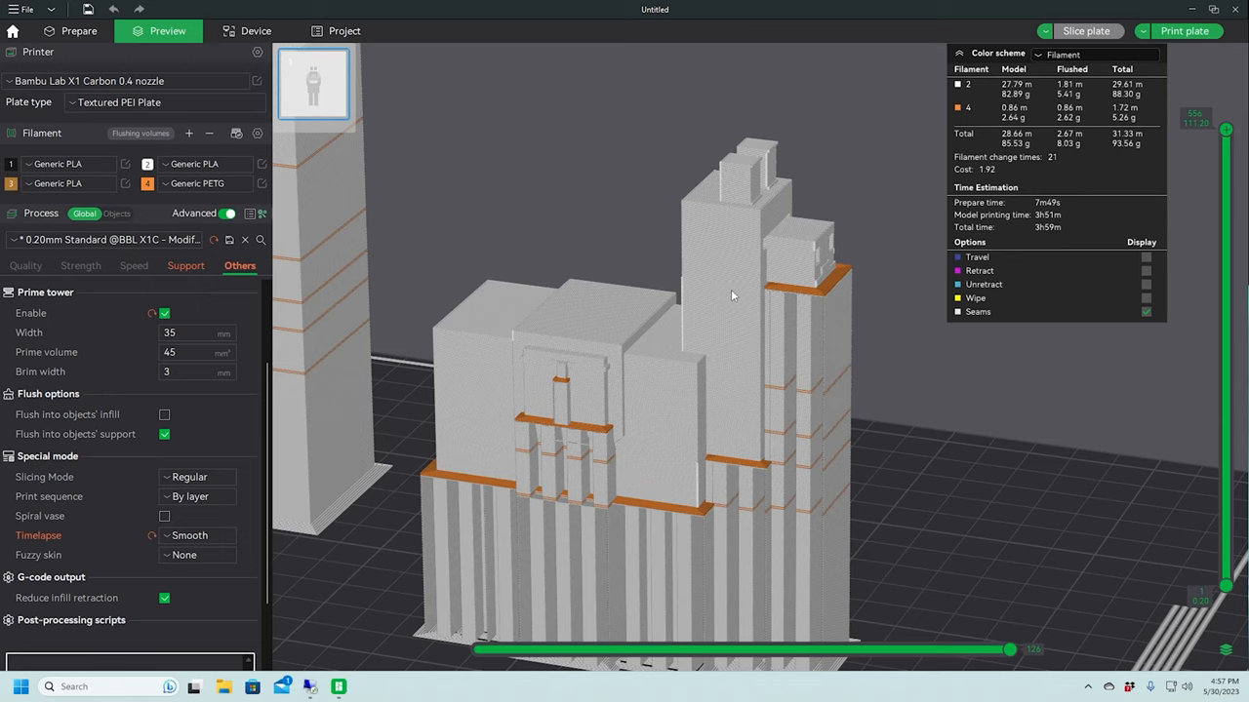
{"action": "mouse_move", "coordinate": [744, 291]}
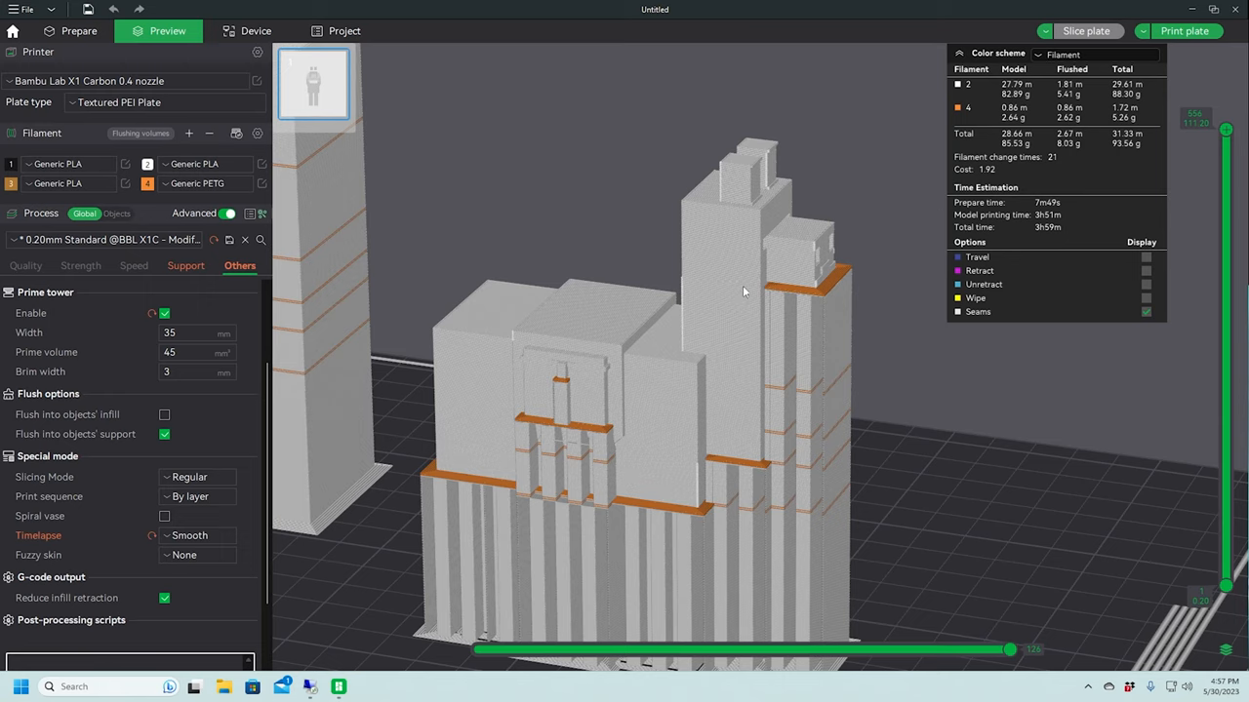
{"action": "mouse_move", "coordinate": [728, 291]}
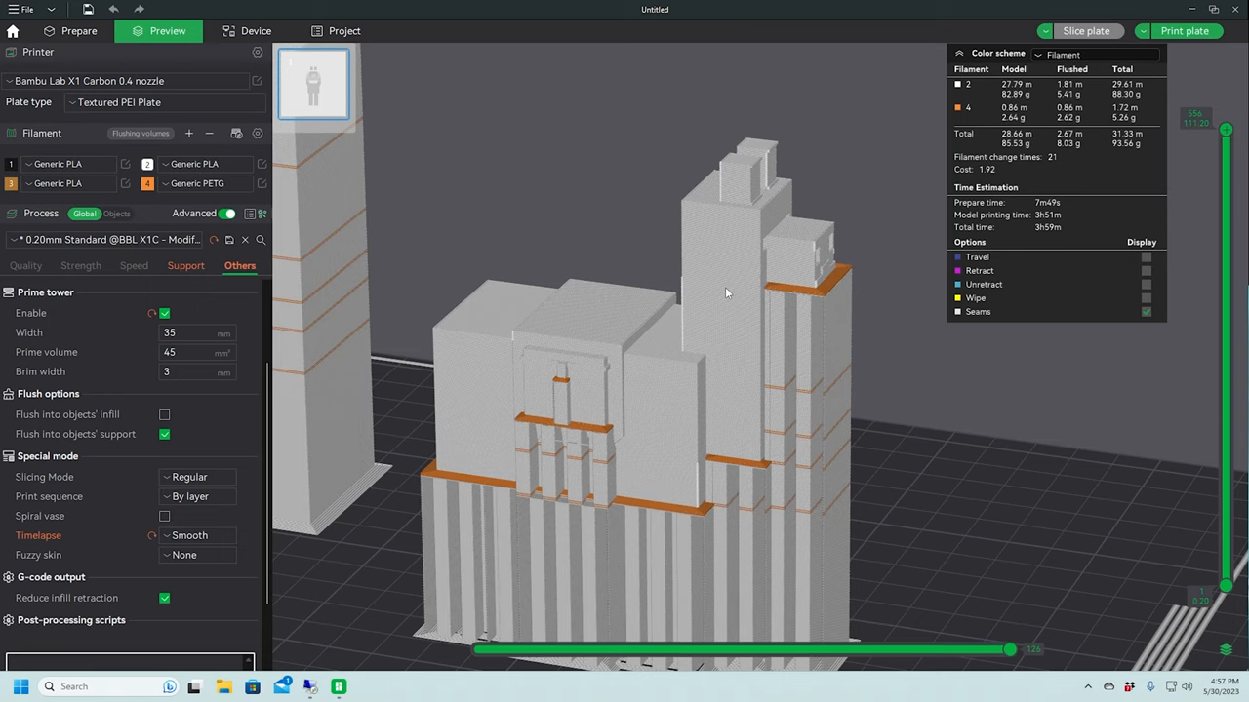
{"action": "mouse_move", "coordinate": [722, 297]}
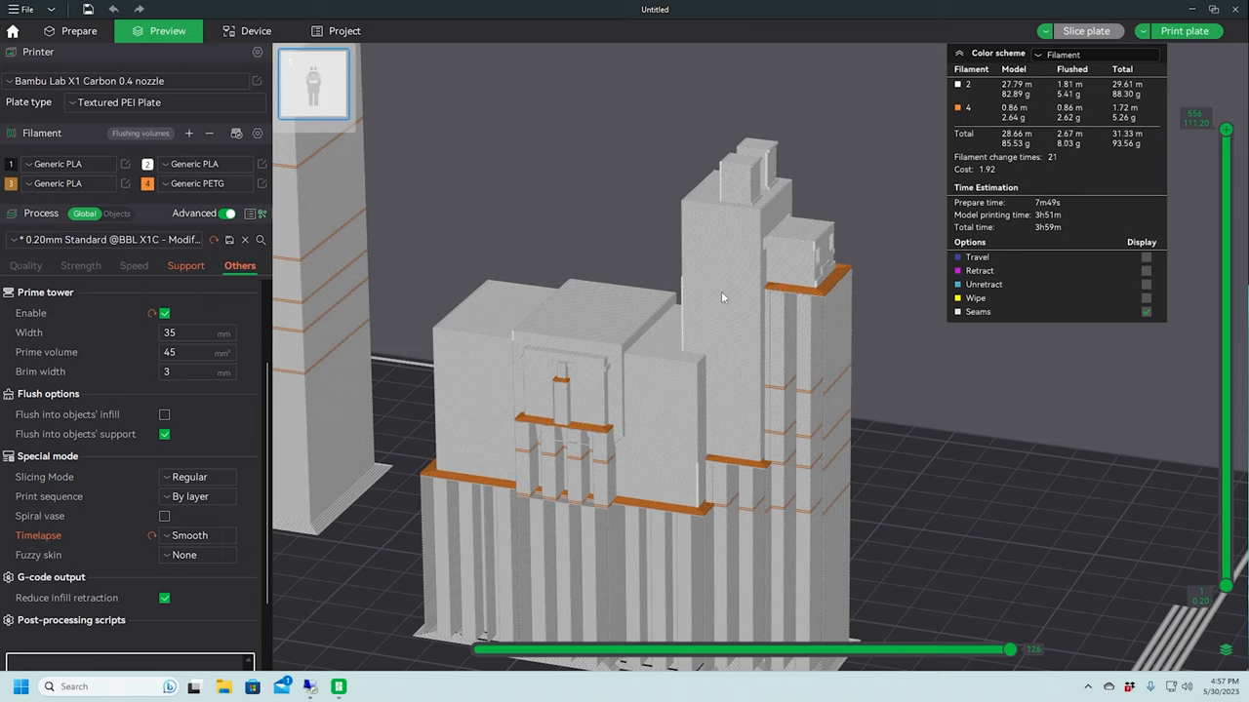
{"action": "mouse_move", "coordinate": [624, 259]}
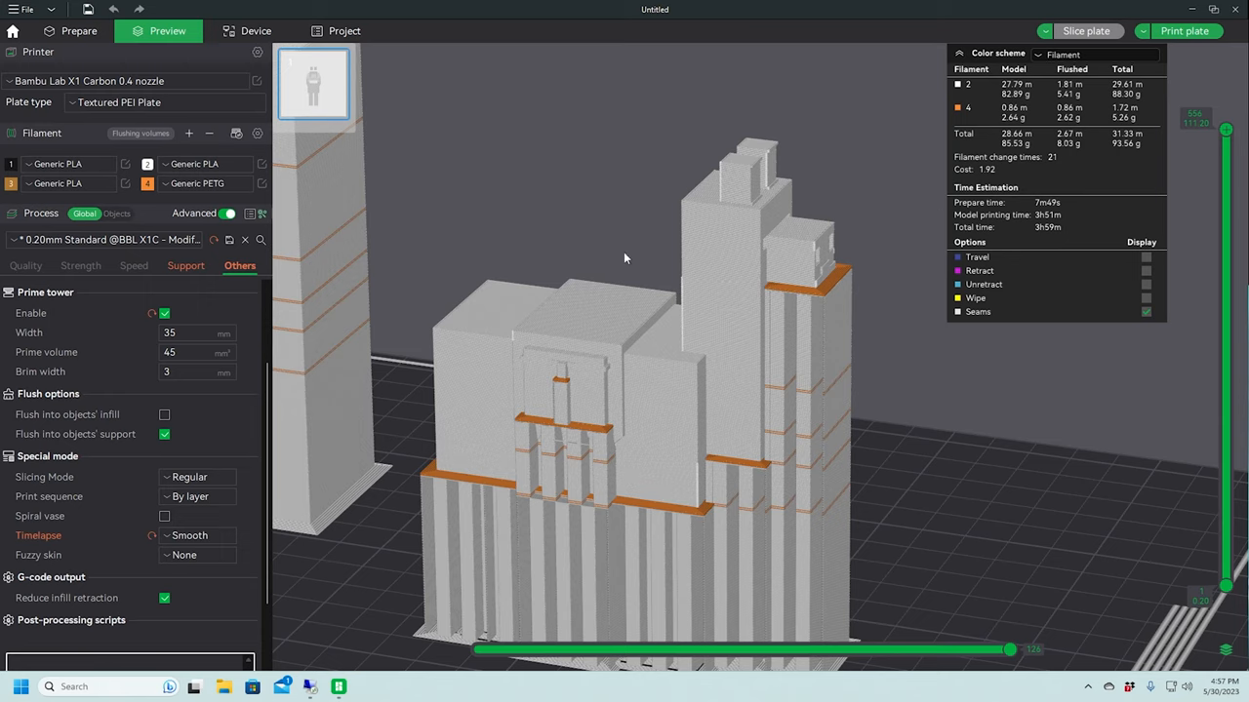
{"action": "mouse_move", "coordinate": [140, 133]}
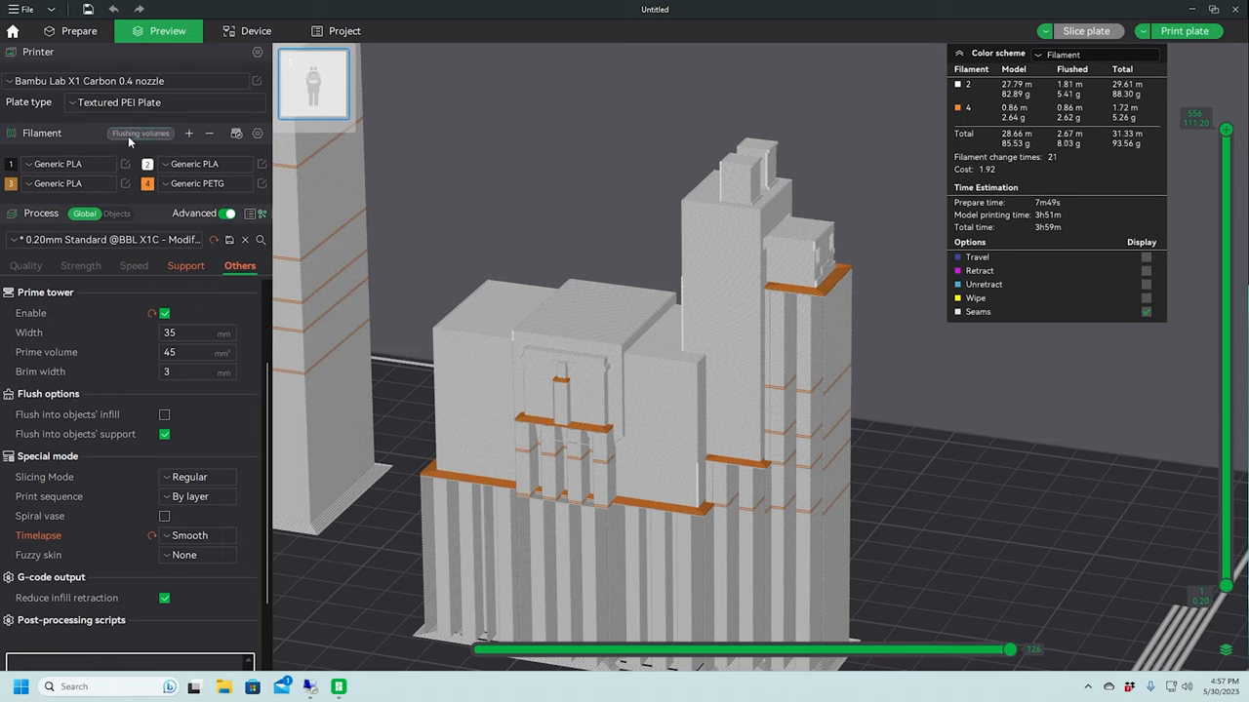
Confirm flushing volumes at the 0.70 multiplier and re-slice the plate
{"action": "left_click", "coordinate": [141, 133]}
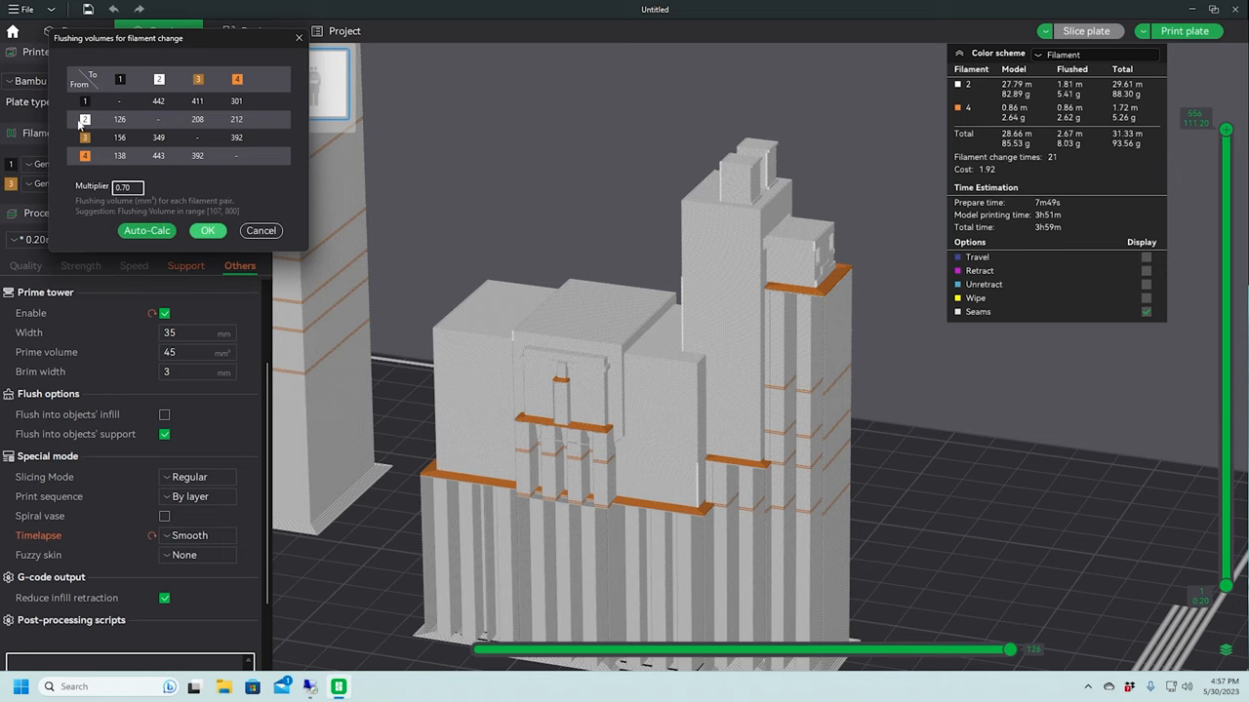
{"action": "mouse_move", "coordinate": [86, 124]}
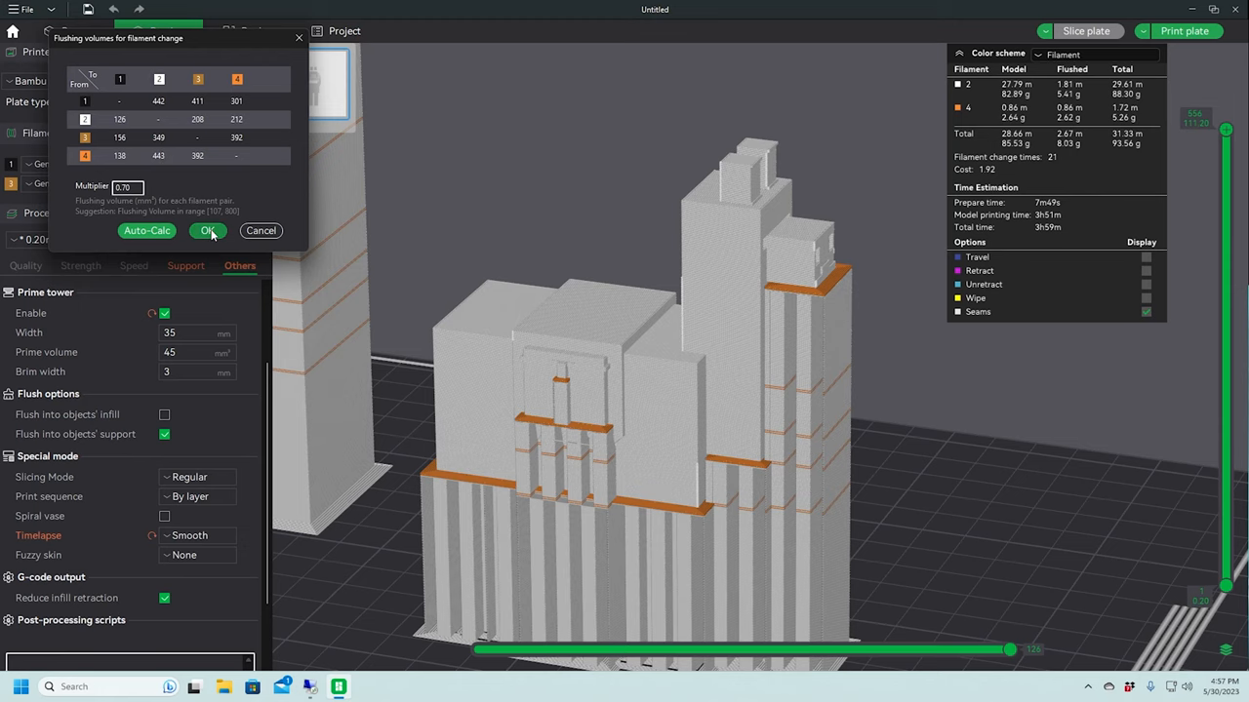
{"action": "left_click", "coordinate": [208, 230]}
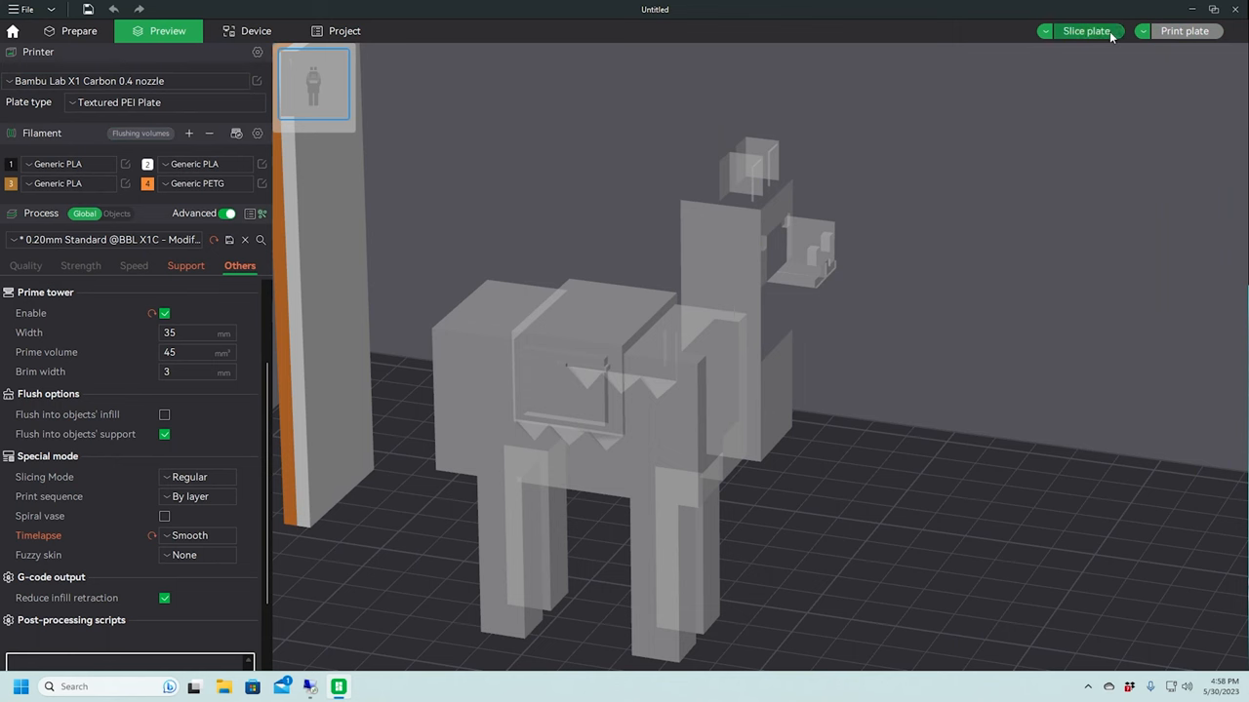
{"action": "left_click", "coordinate": [1086, 31]}
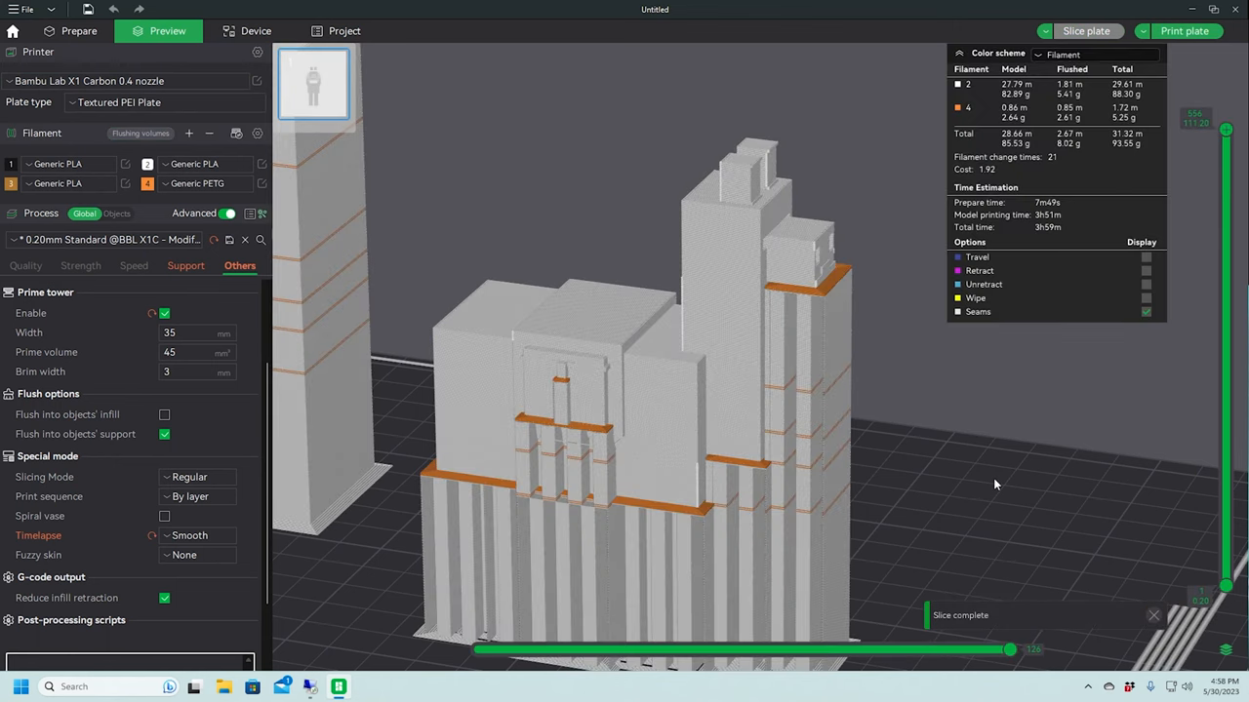